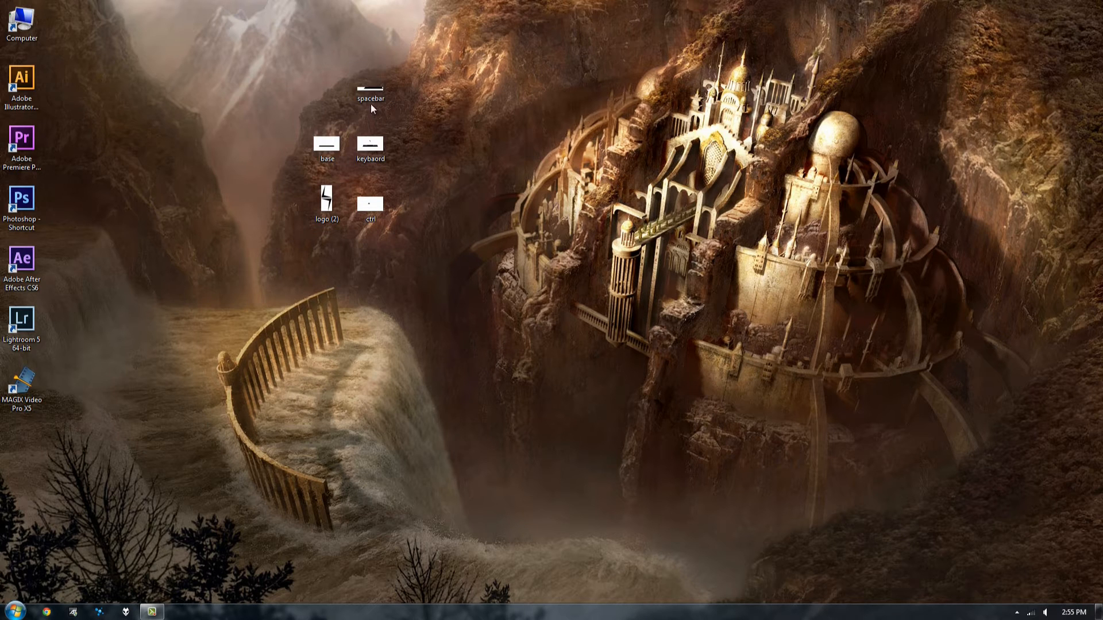
Launch Adobe After Effects CS6 from its desktop shortcut
{"action": "double_click", "coordinate": [371, 83]}
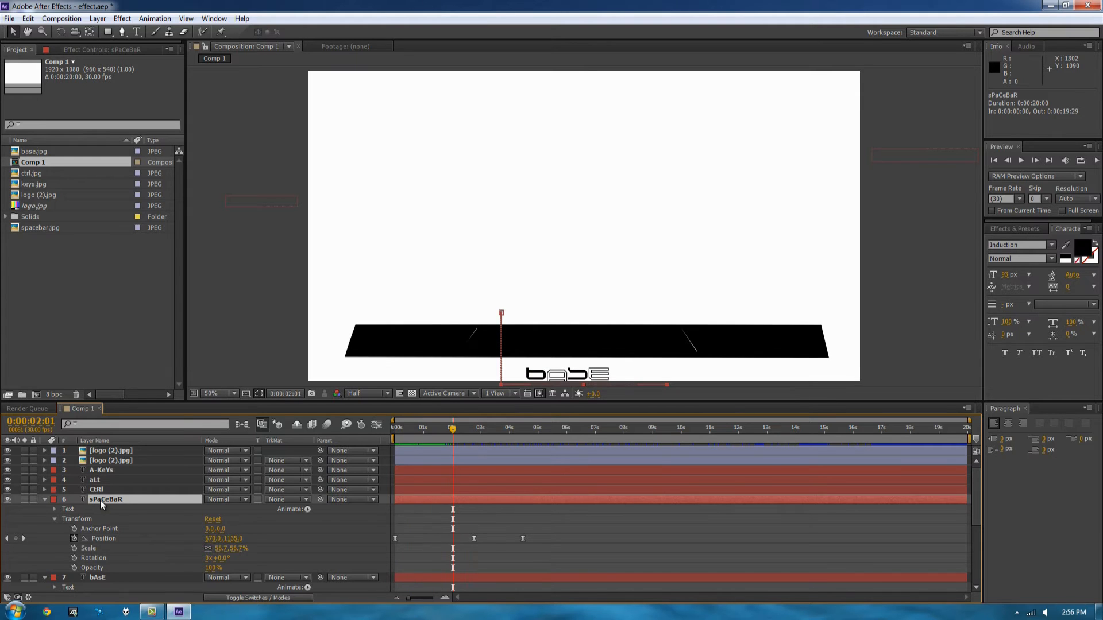
{"action": "left_click", "coordinate": [485, 427]}
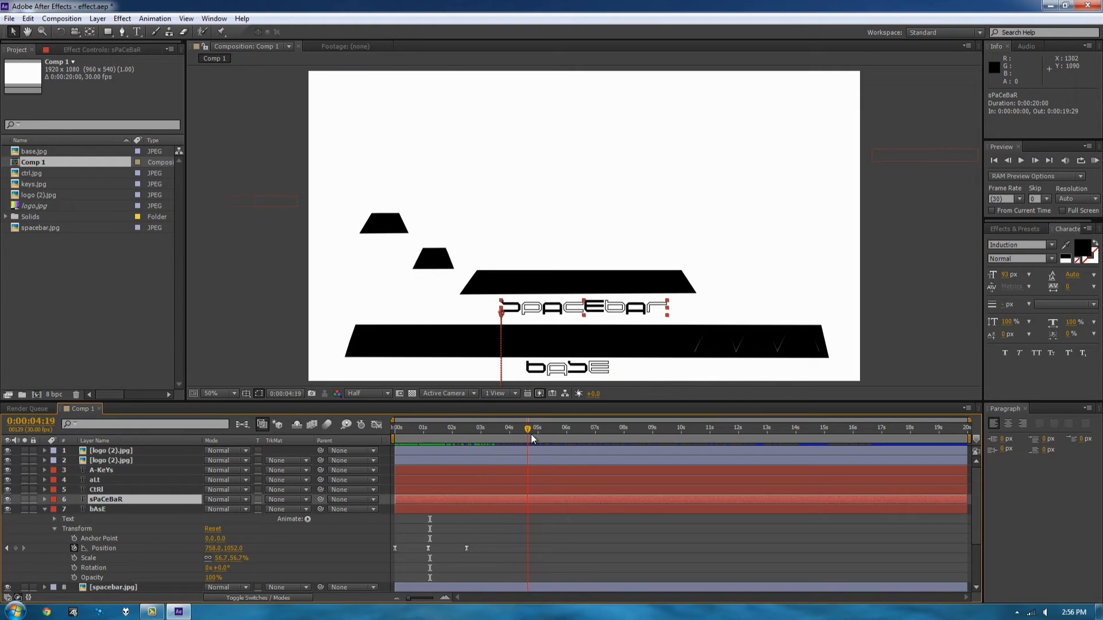
{"action": "left_click", "coordinate": [722, 427]}
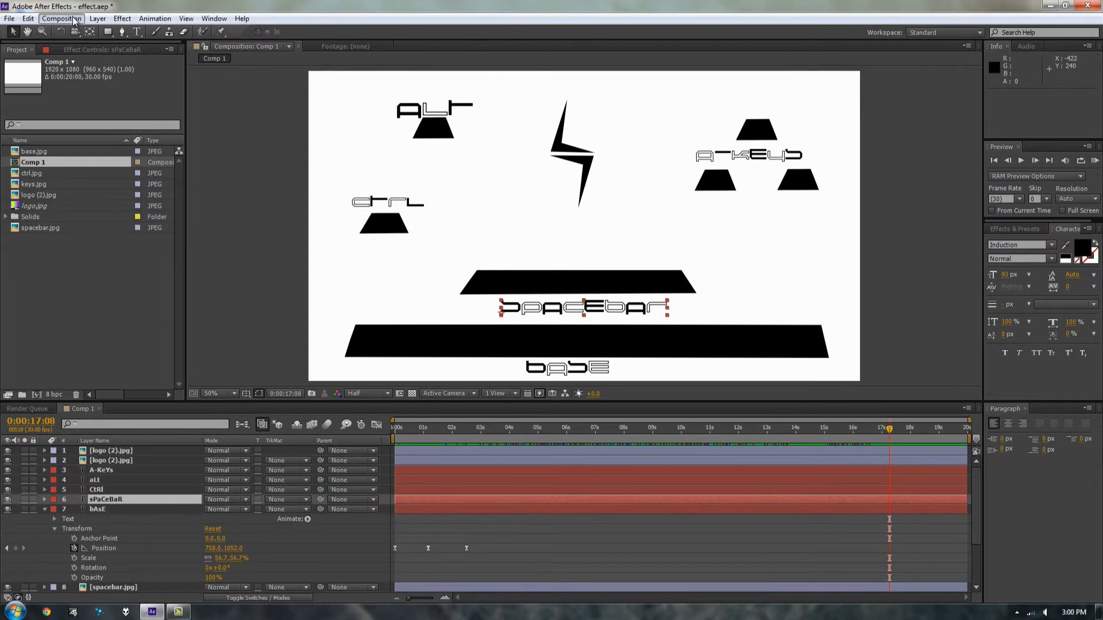
Create a new 1920×1080, 30 fps composition named youtube with an 8-second duration
{"action": "left_click", "coordinate": [61, 18]}
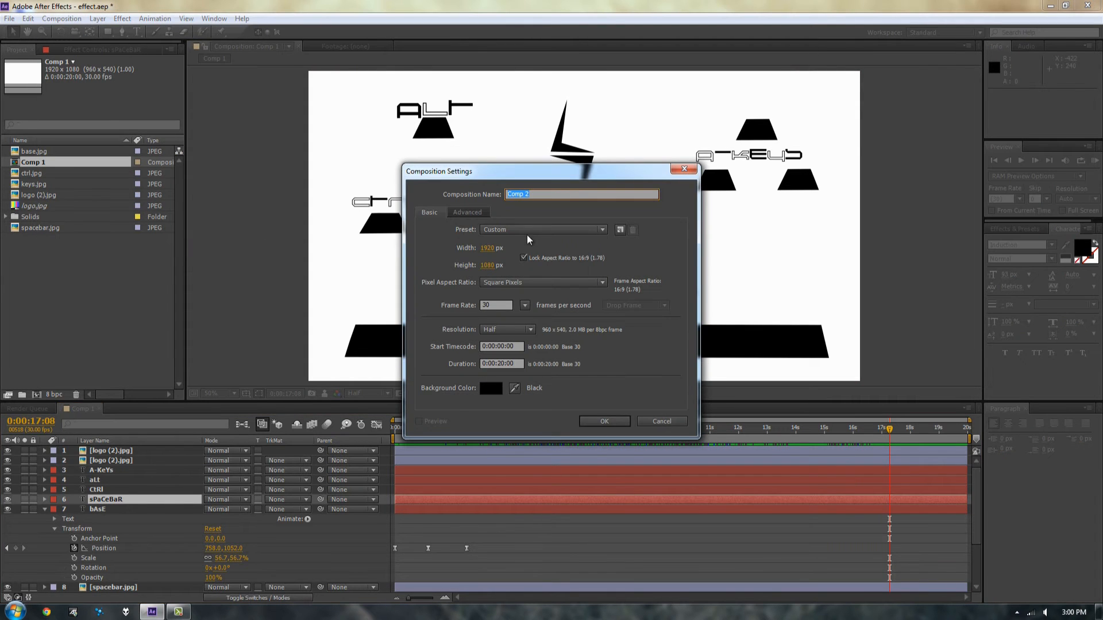
{"action": "mouse_move", "coordinate": [549, 206]}
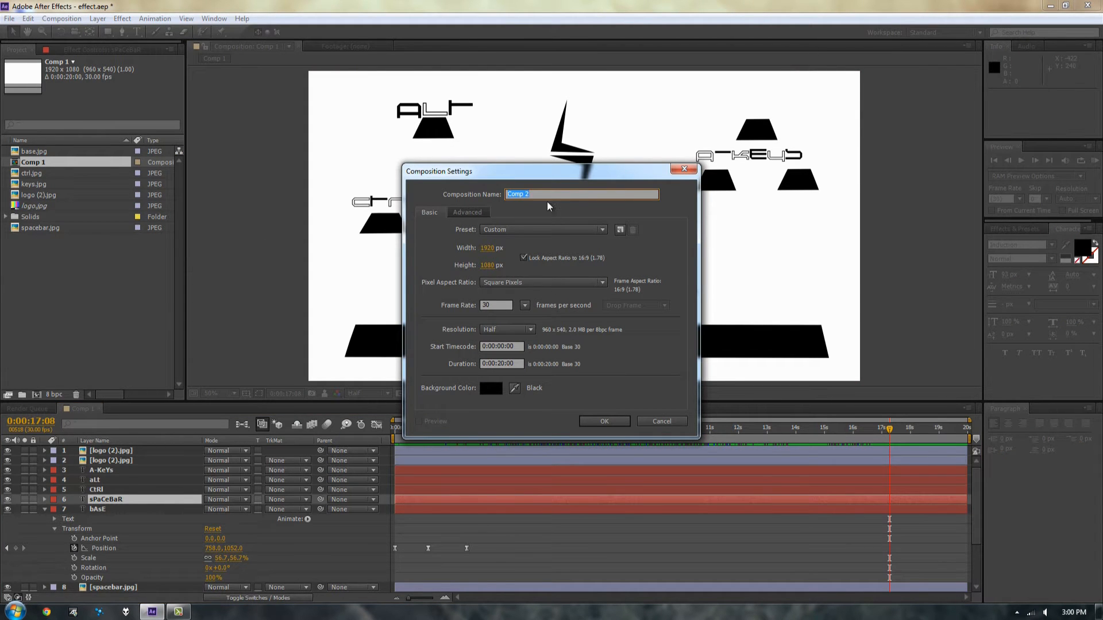
{"action": "type", "text": "youtube"}
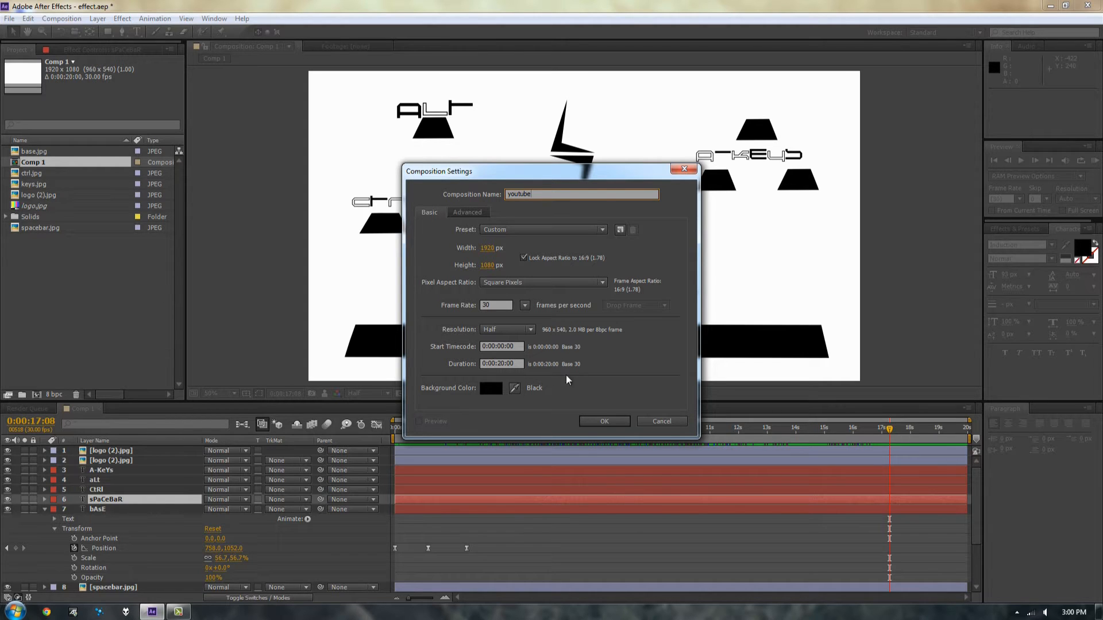
{"action": "left_click", "coordinate": [500, 364]}
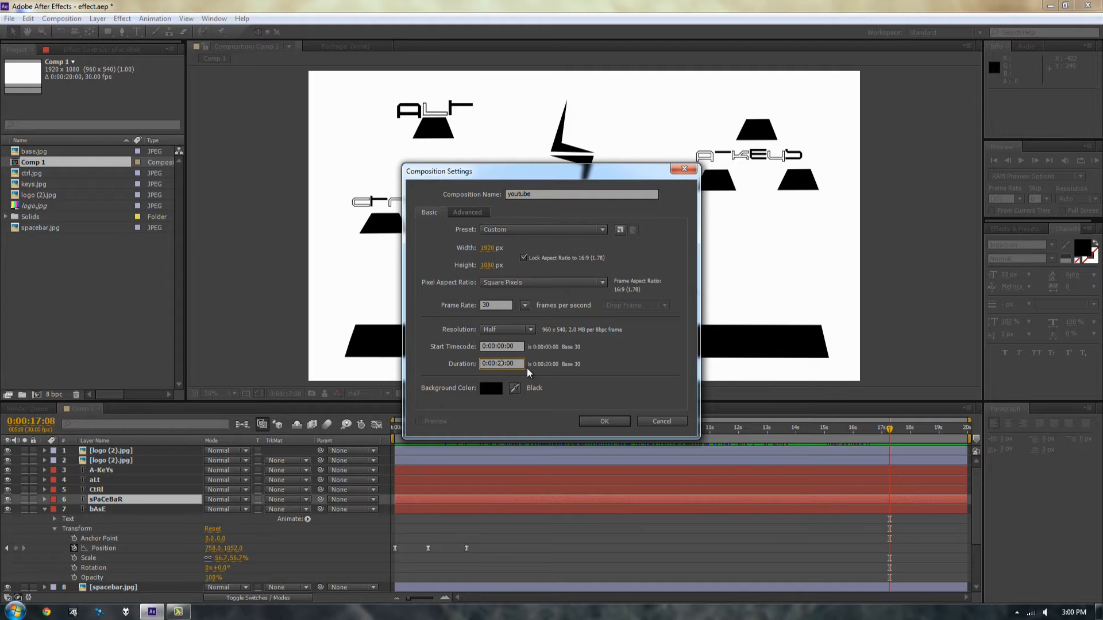
{"action": "type", "text": "0:00:00:00"}
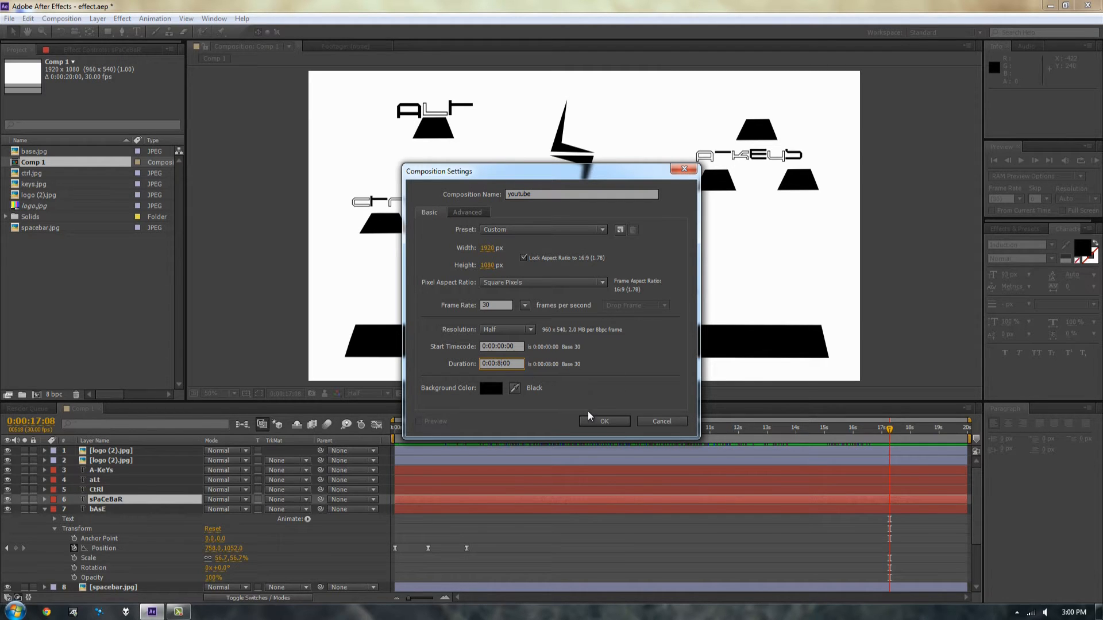
{"action": "left_click", "coordinate": [603, 422]}
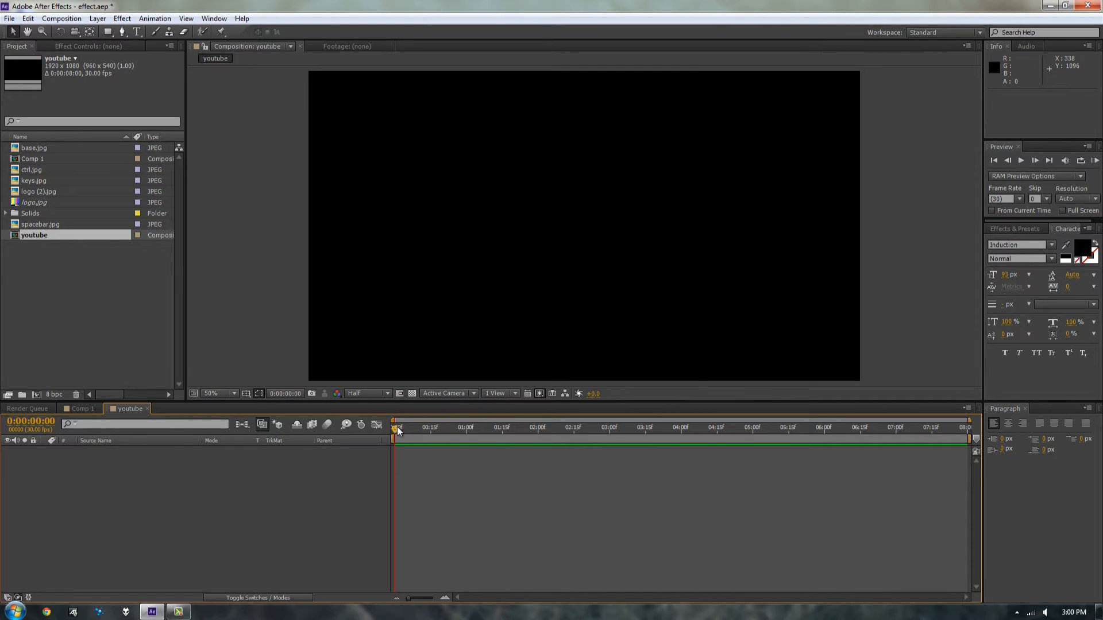
Add a full-frame white solid layer as the composition background
{"action": "left_click", "coordinate": [96, 18]}
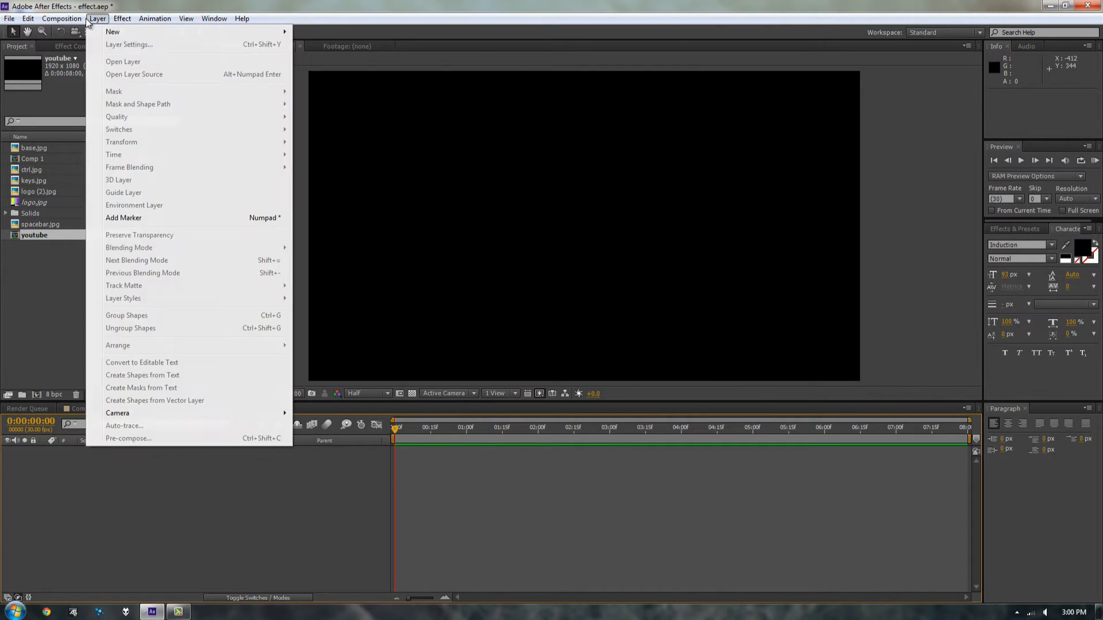
{"action": "left_click", "coordinate": [118, 32]}
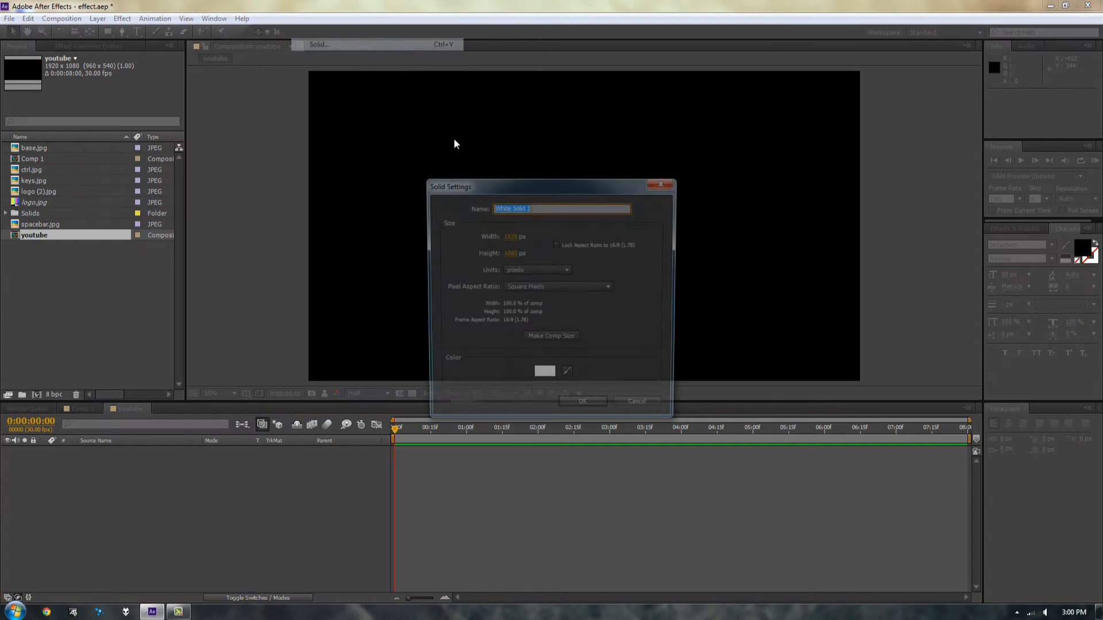
{"action": "left_click", "coordinate": [544, 371]}
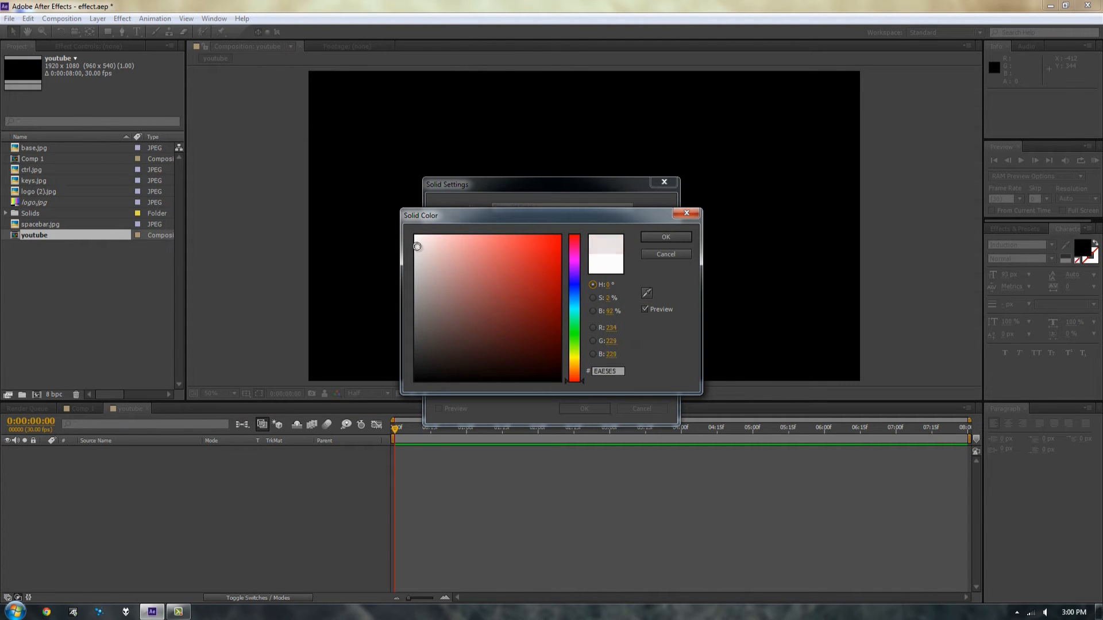
{"action": "left_click", "coordinate": [664, 236]}
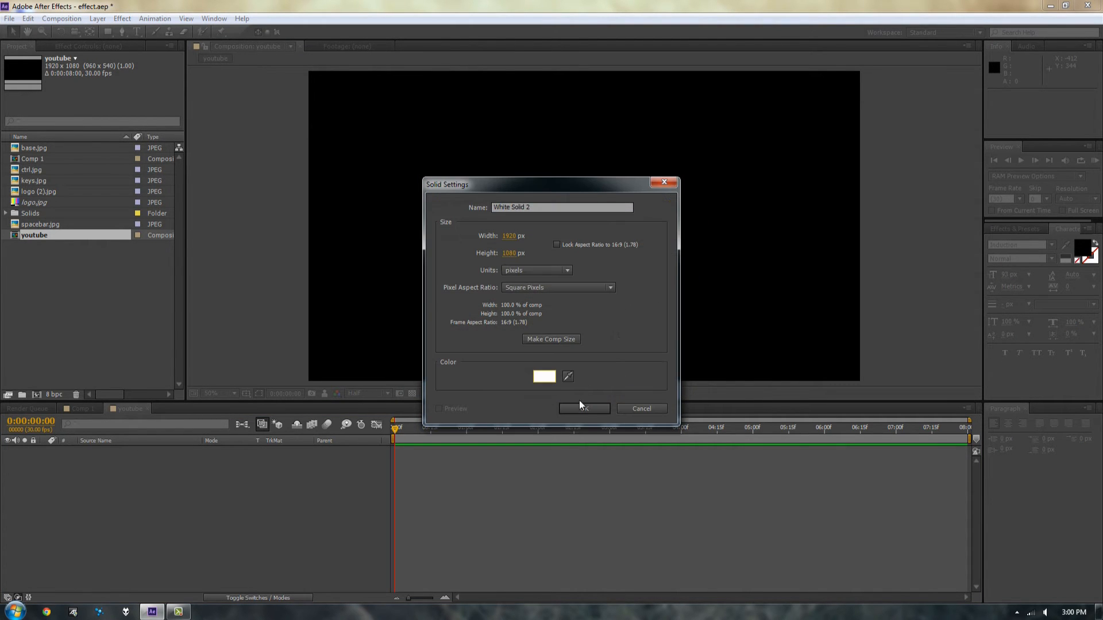
{"action": "left_click", "coordinate": [583, 409]}
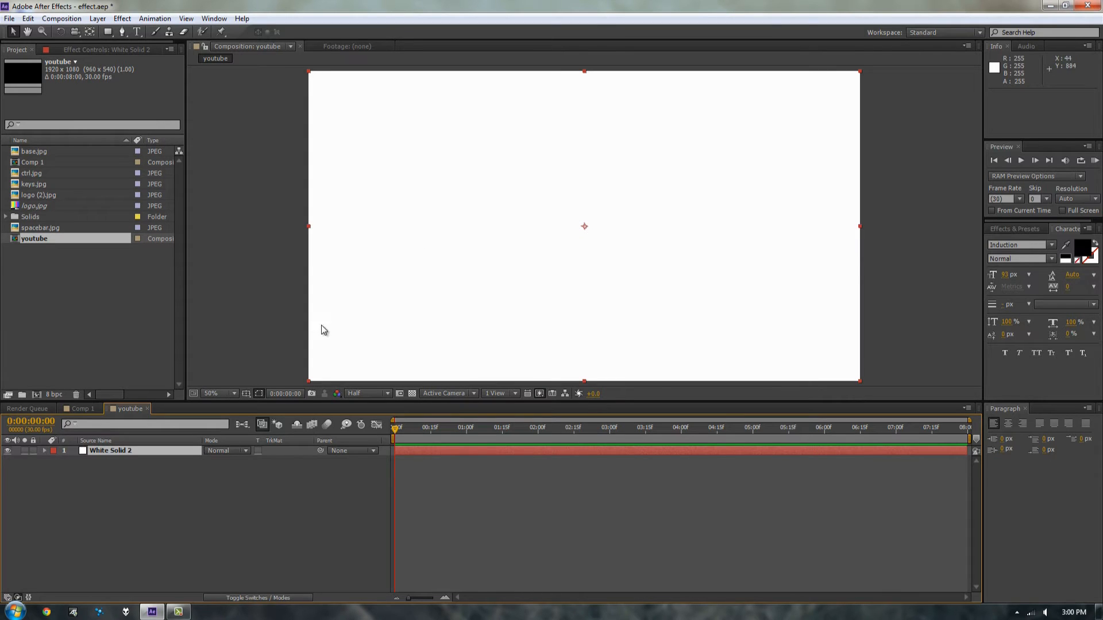
Bring base.jpg into the composition above the white solid
{"action": "left_click", "coordinate": [33, 184]}
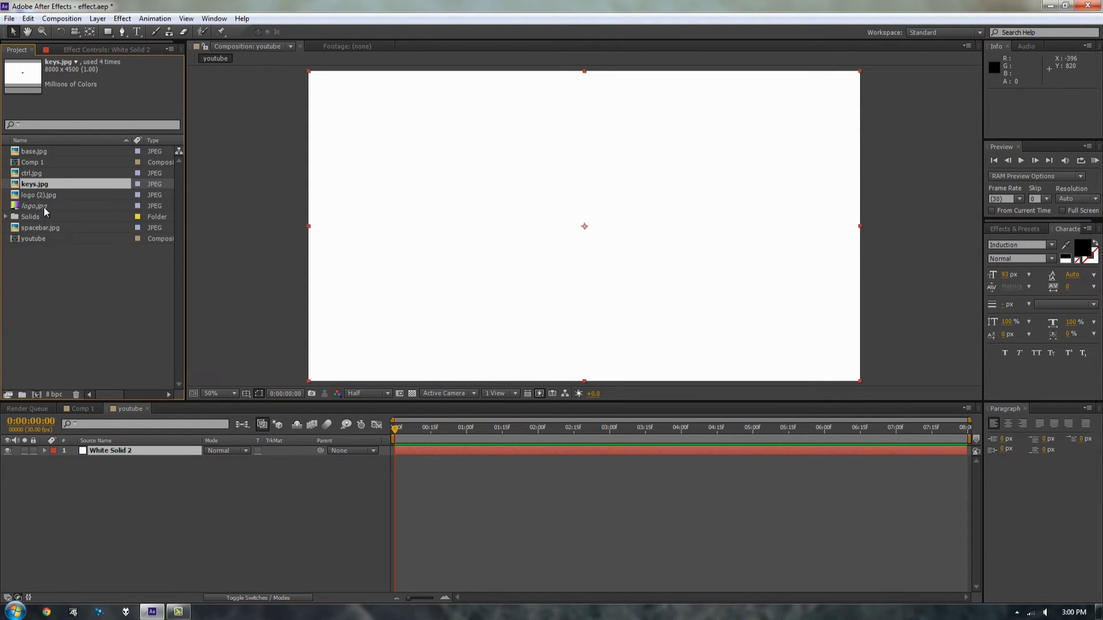
{"action": "left_click", "coordinate": [34, 151]}
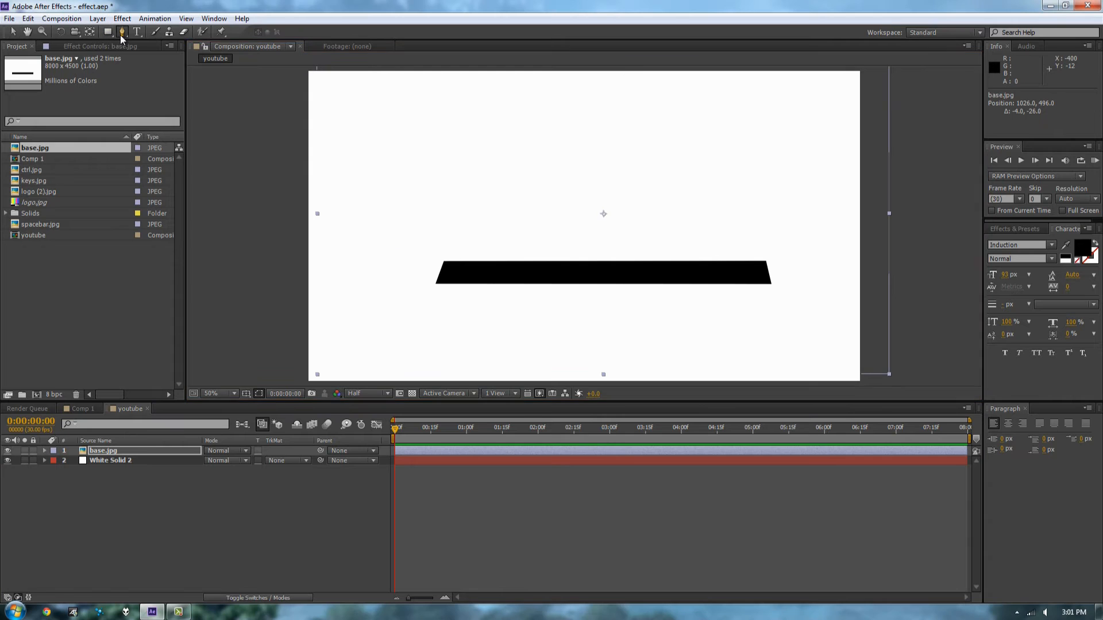
{"action": "left_click", "coordinate": [122, 33]}
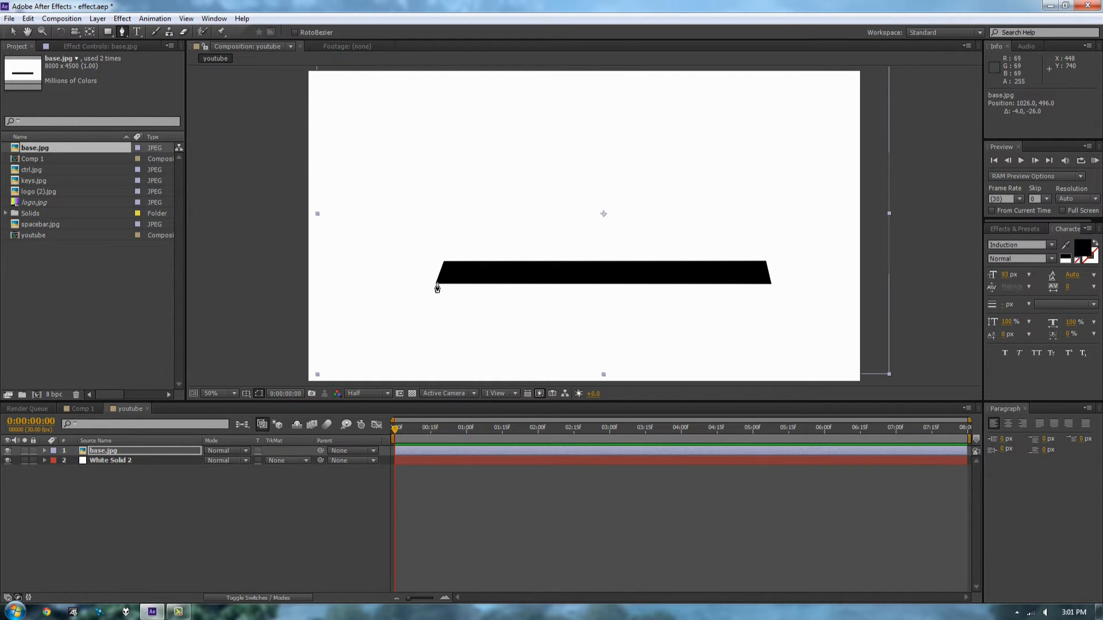
{"action": "mouse_move", "coordinate": [383, 352]}
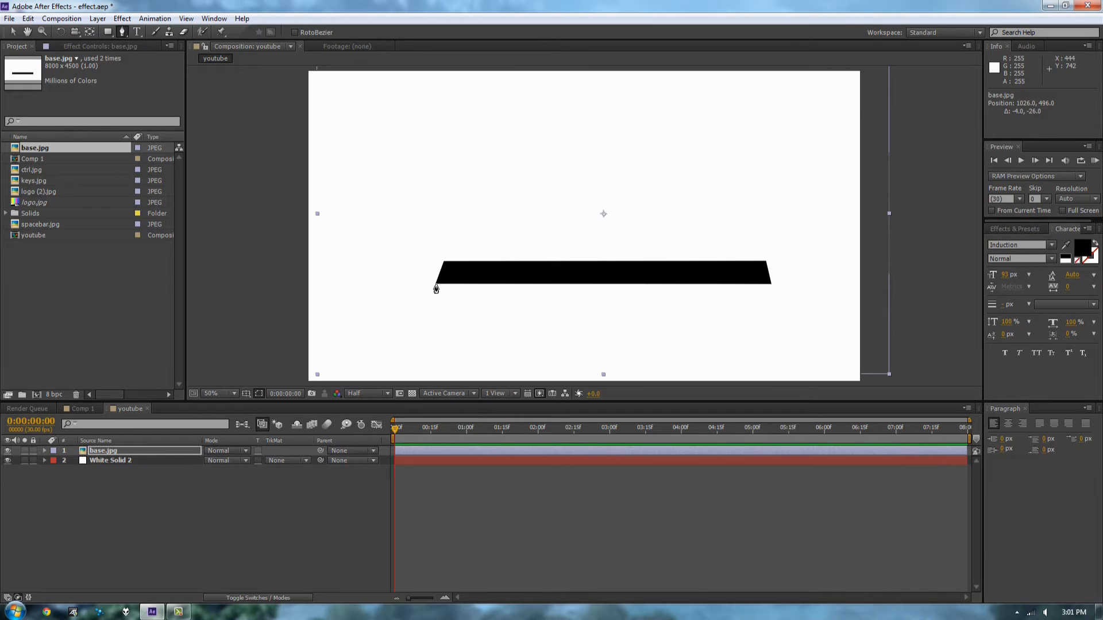
Mask base.jpg to its black bar with a four-point mask and move it near the frame bottom
{"action": "left_click", "coordinate": [436, 285]}
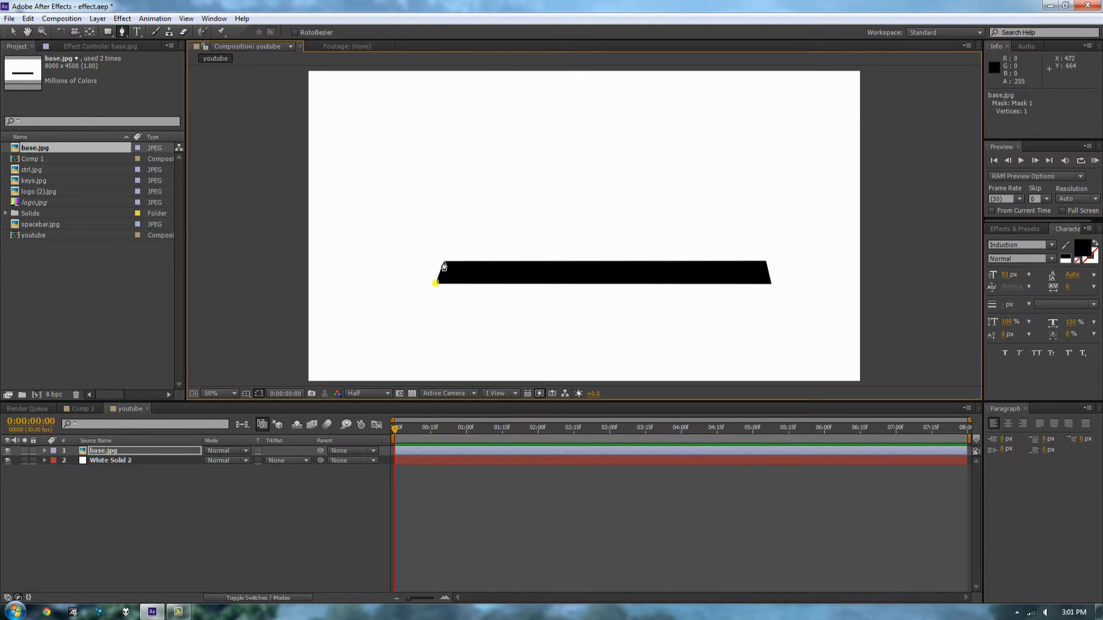
{"action": "left_click", "coordinate": [442, 262]}
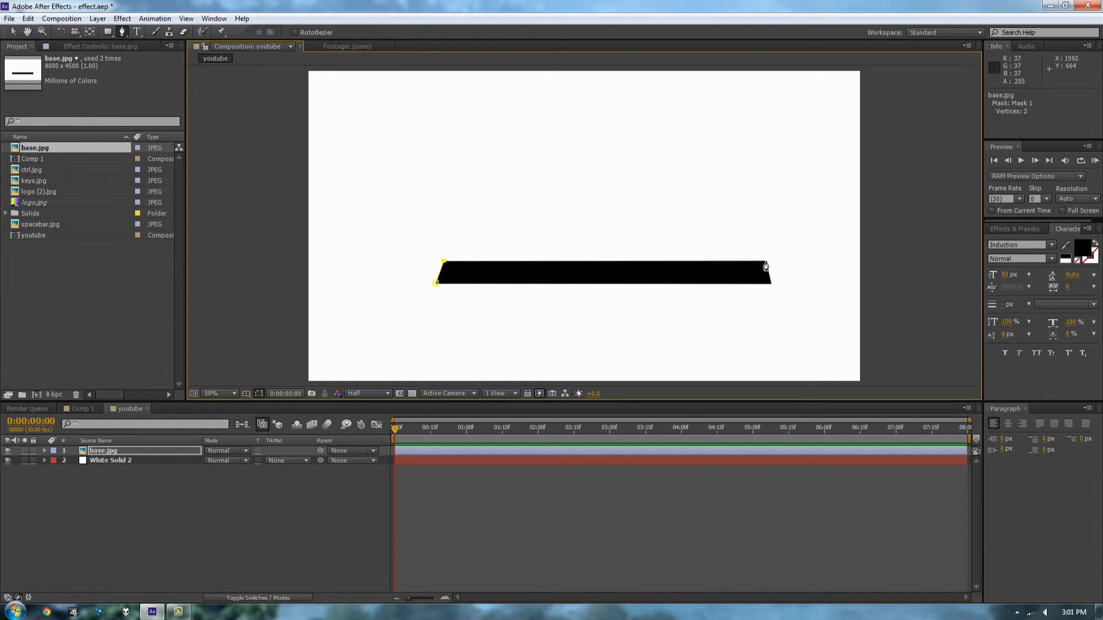
{"action": "left_click", "coordinate": [765, 261]}
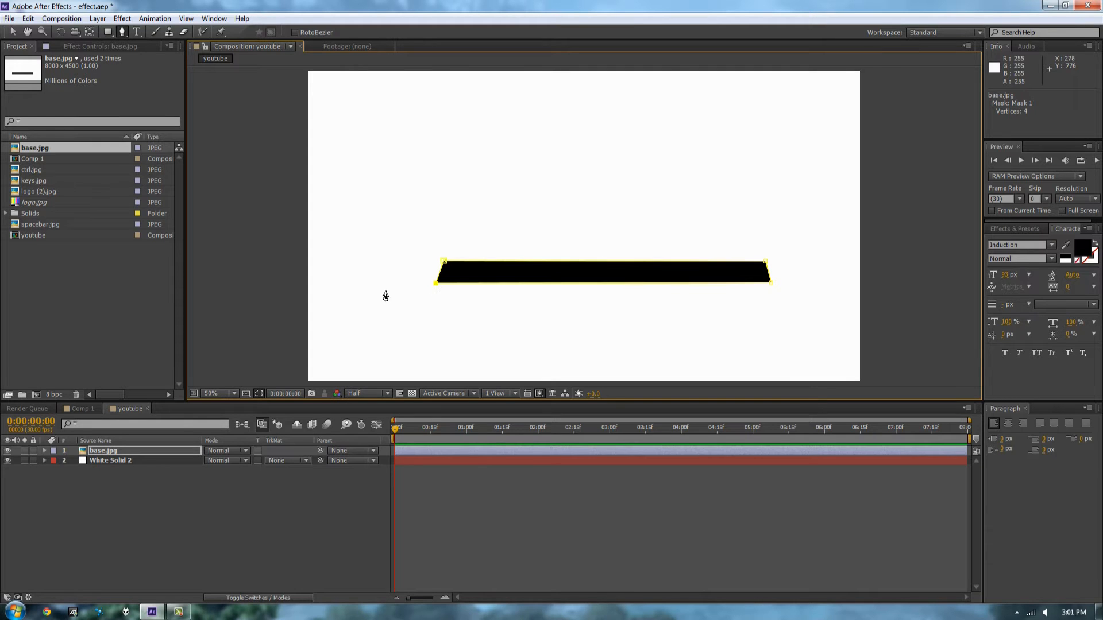
{"action": "mouse_move", "coordinate": [155, 180]}
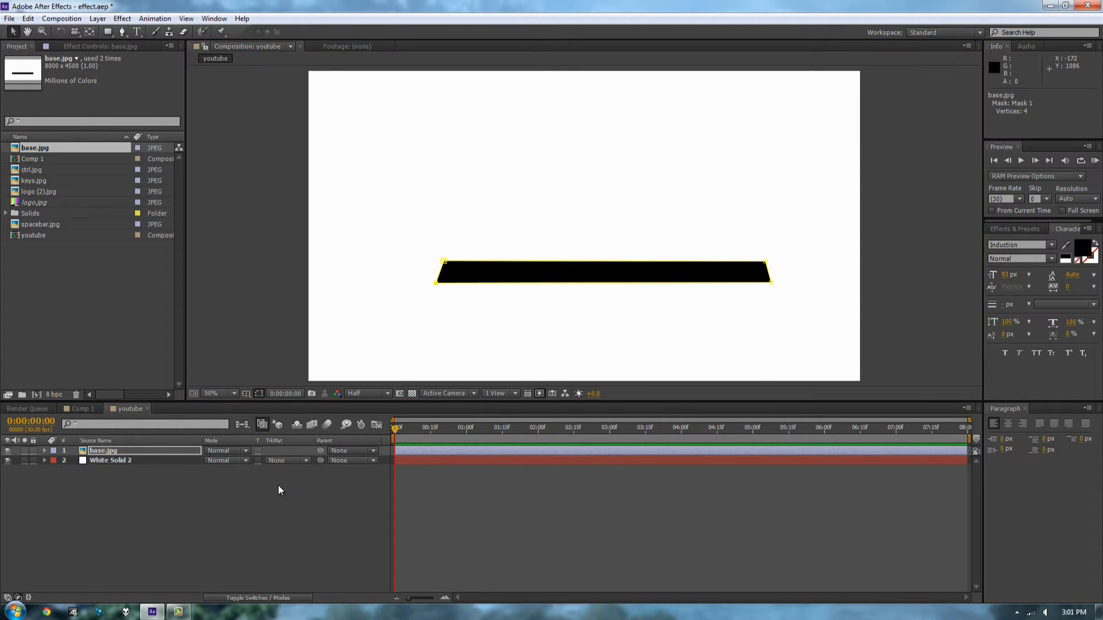
{"action": "left_click_drag", "start_coordinate": [601, 274], "coordinate": [575, 335]}
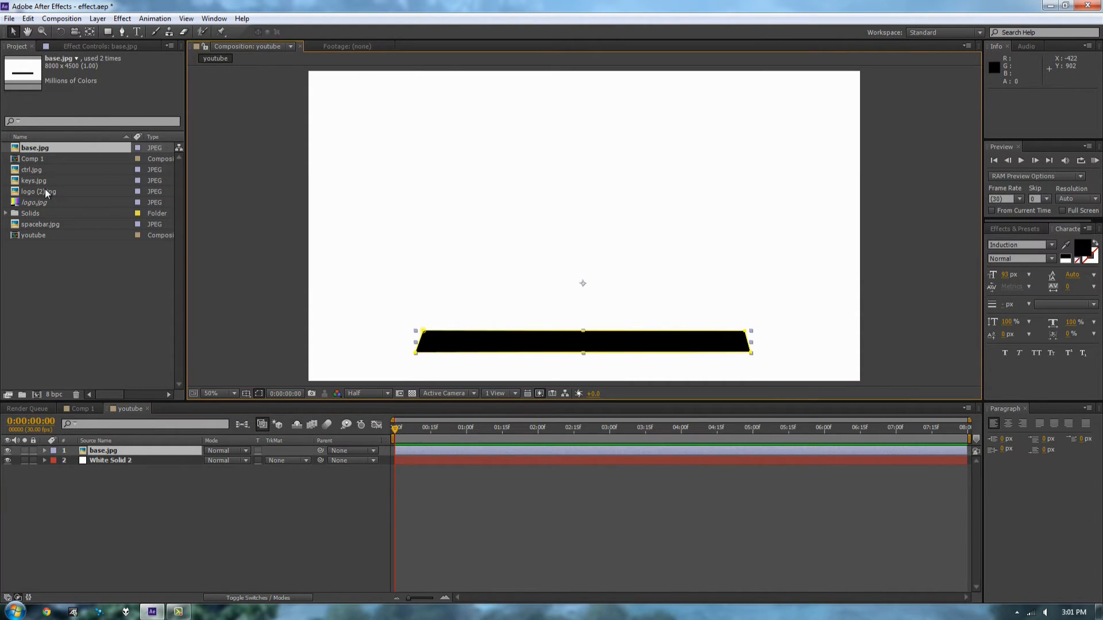
Add spacebar.jpg as the top layer and position its bar above the base bar
{"action": "left_click", "coordinate": [32, 170]}
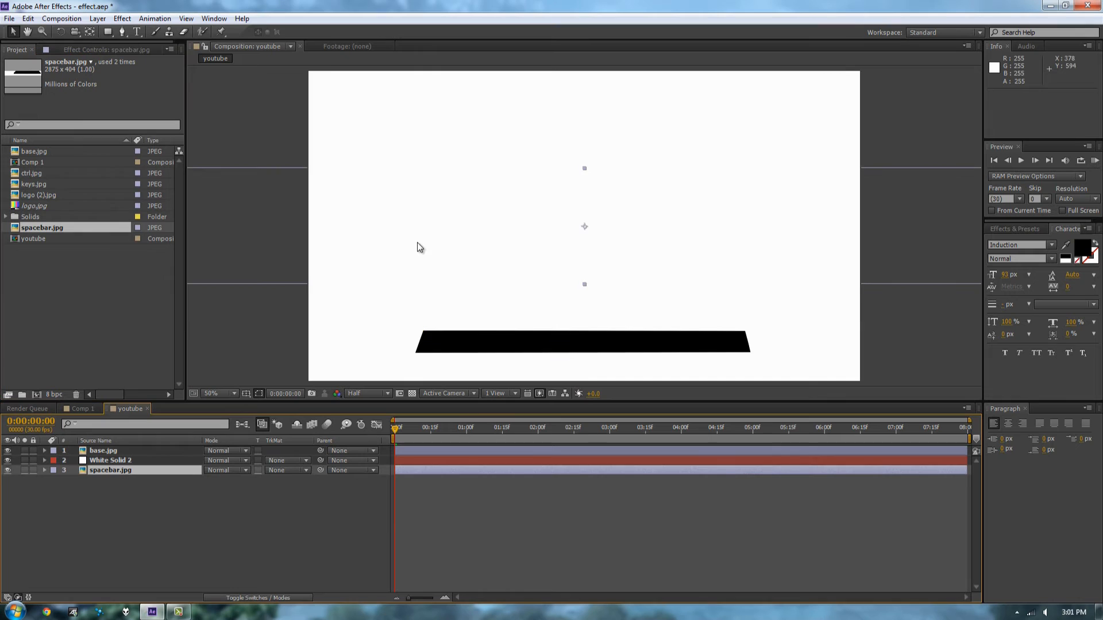
{"action": "left_click", "coordinate": [104, 451]}
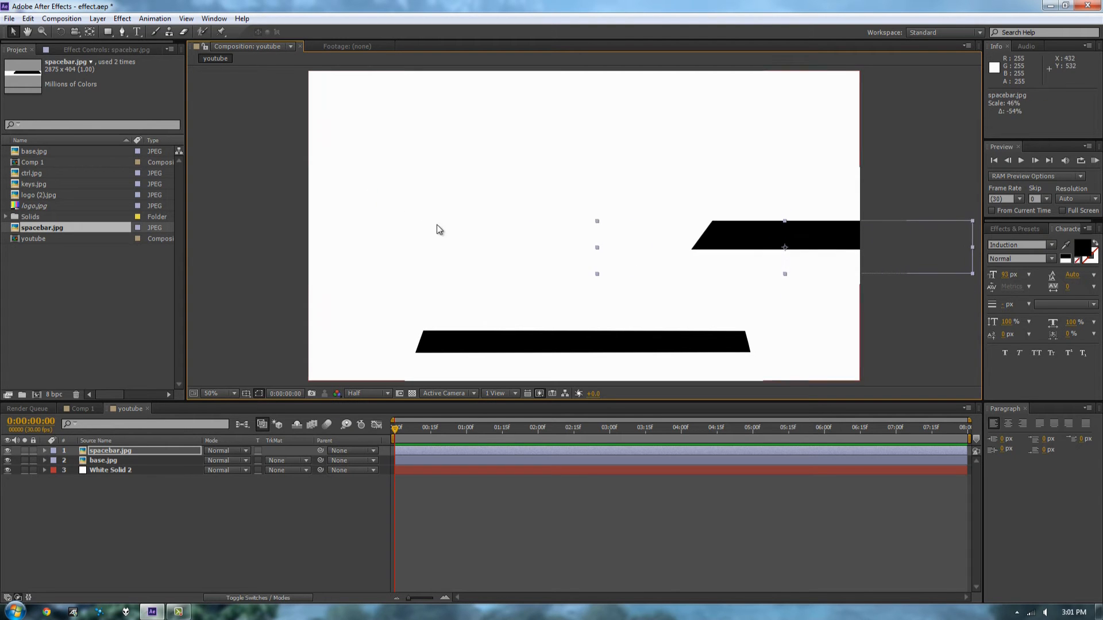
{"action": "left_click_drag", "start_coordinate": [773, 236], "coordinate": [552, 239]}
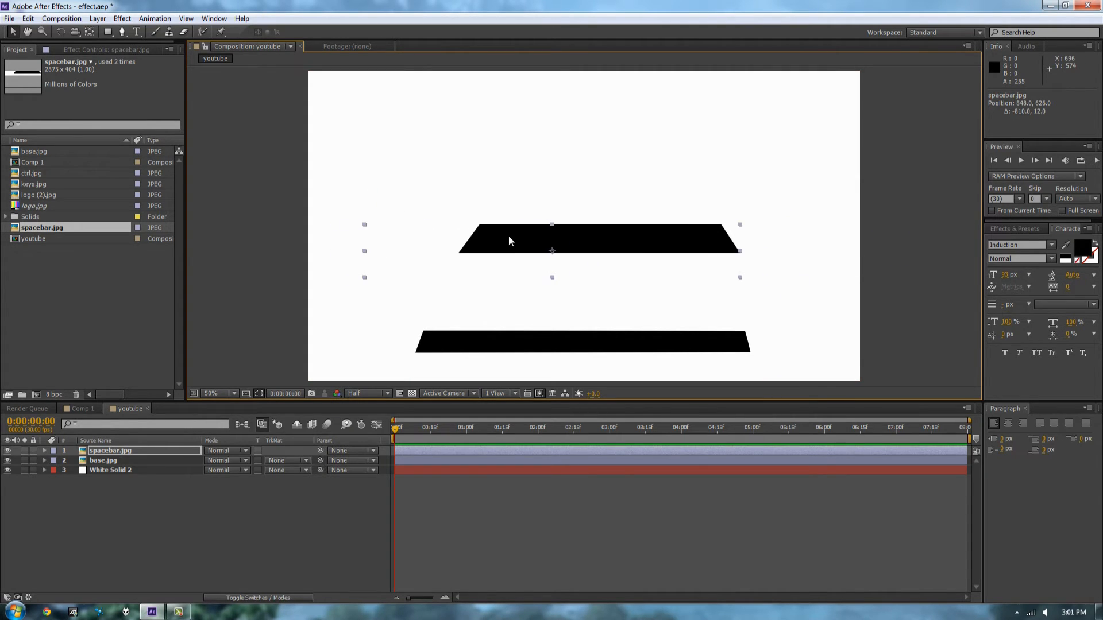
Scale the spacebar to about 30% and set it resting on top of the base bar
{"action": "left_click", "coordinate": [124, 32]}
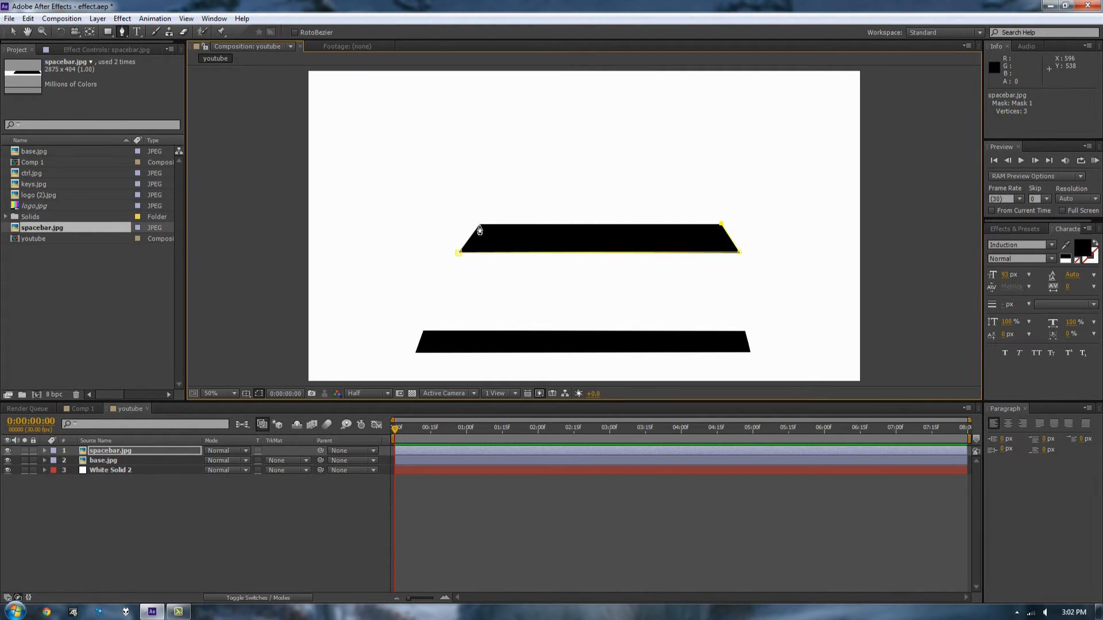
{"action": "left_click", "coordinate": [477, 230]}
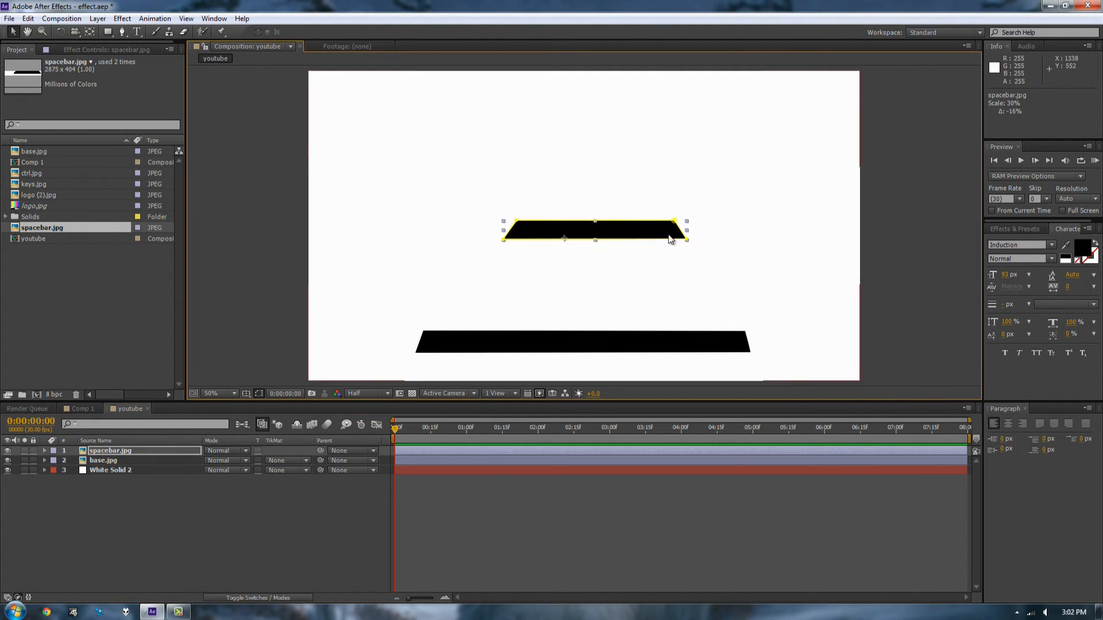
{"action": "left_click_drag", "start_coordinate": [594, 231], "coordinate": [581, 323]}
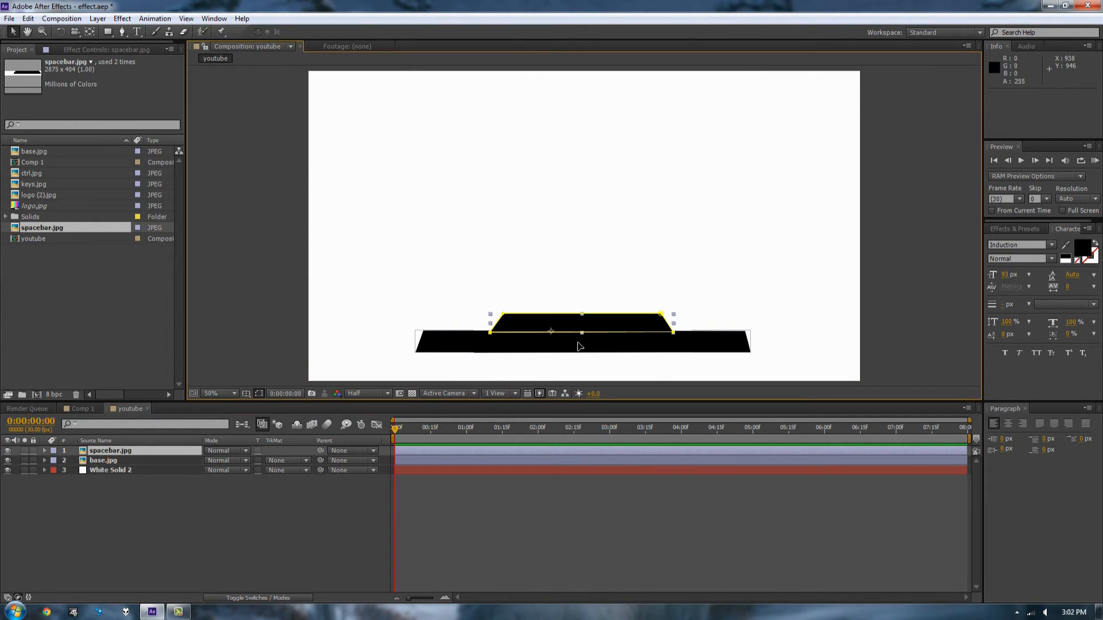
{"action": "mouse_move", "coordinate": [570, 371]}
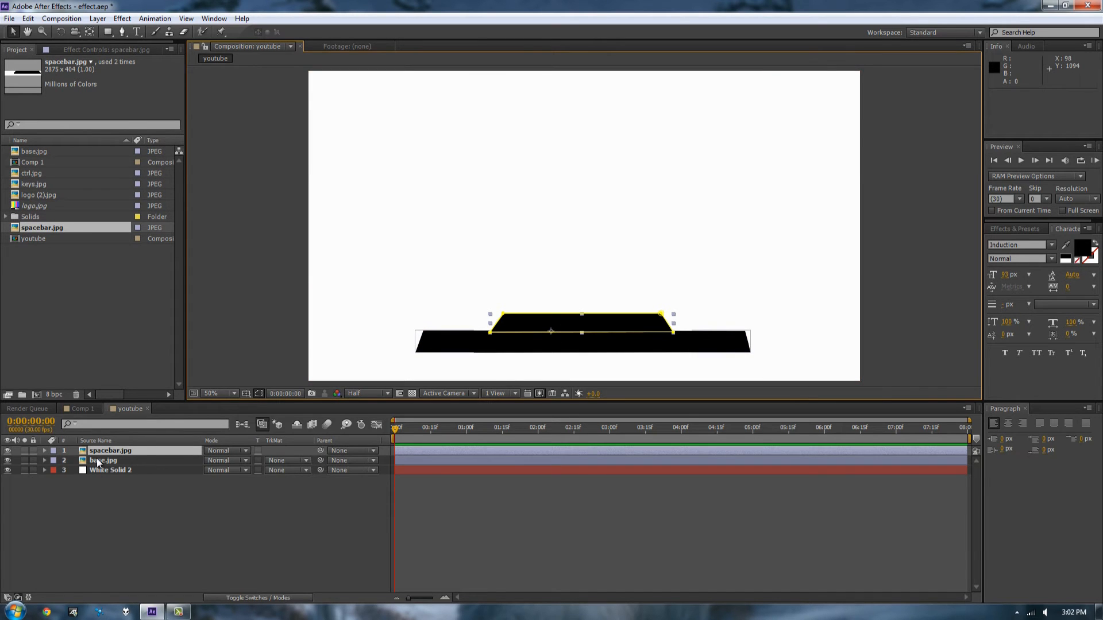
Keyframe the spacebar's Position and Opacity, lowering it inside the base bar at 0% opacity
{"action": "left_click", "coordinate": [111, 469]}
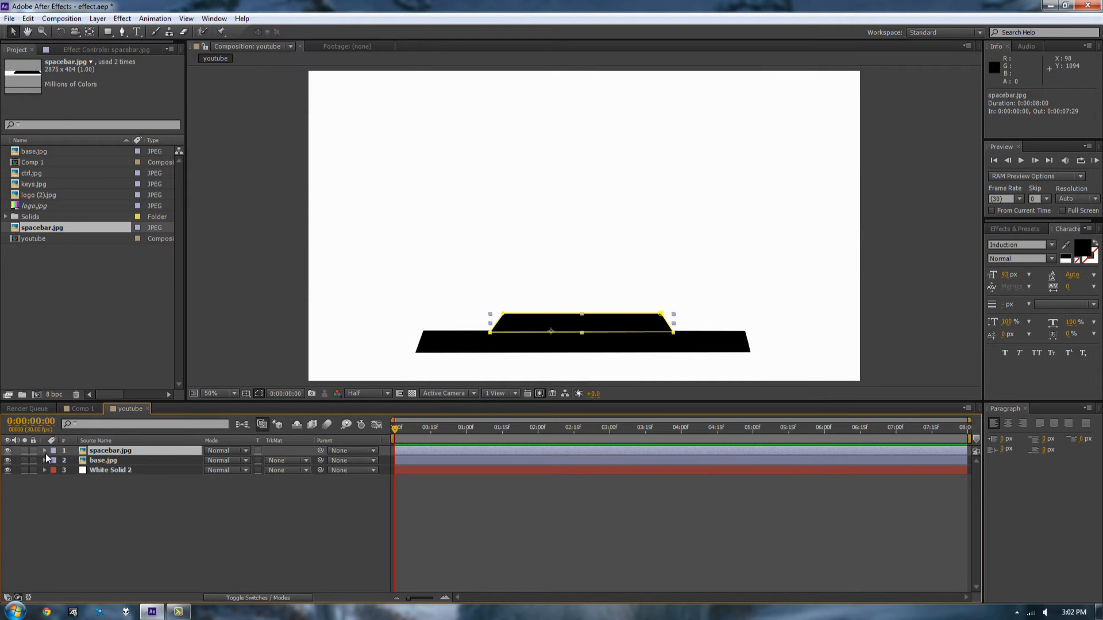
{"action": "left_click", "coordinate": [44, 450]}
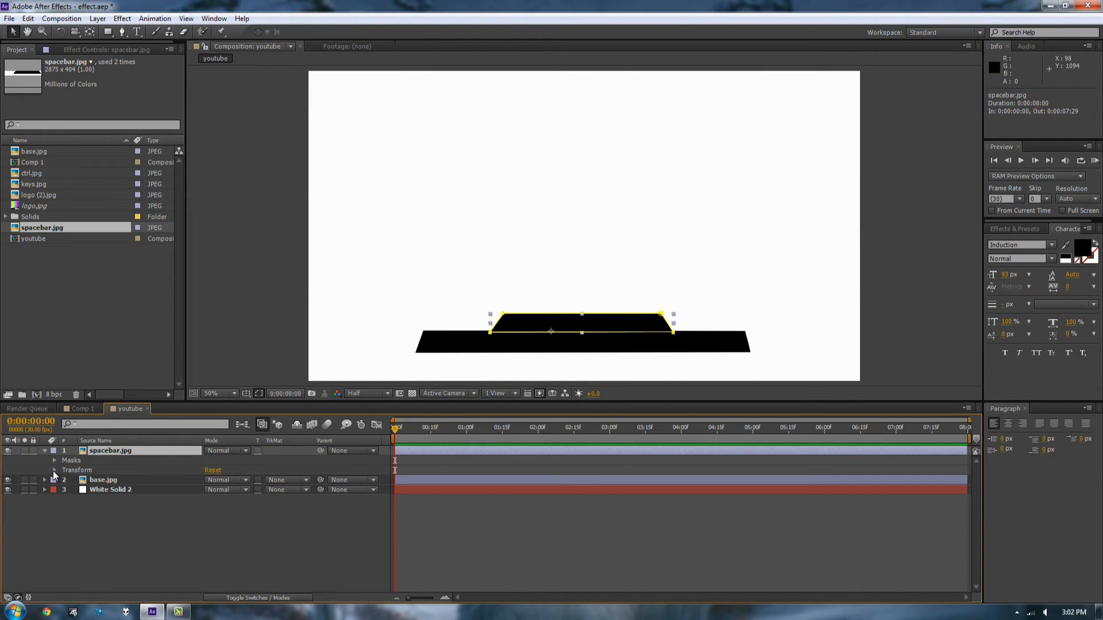
{"action": "left_click", "coordinate": [55, 470]}
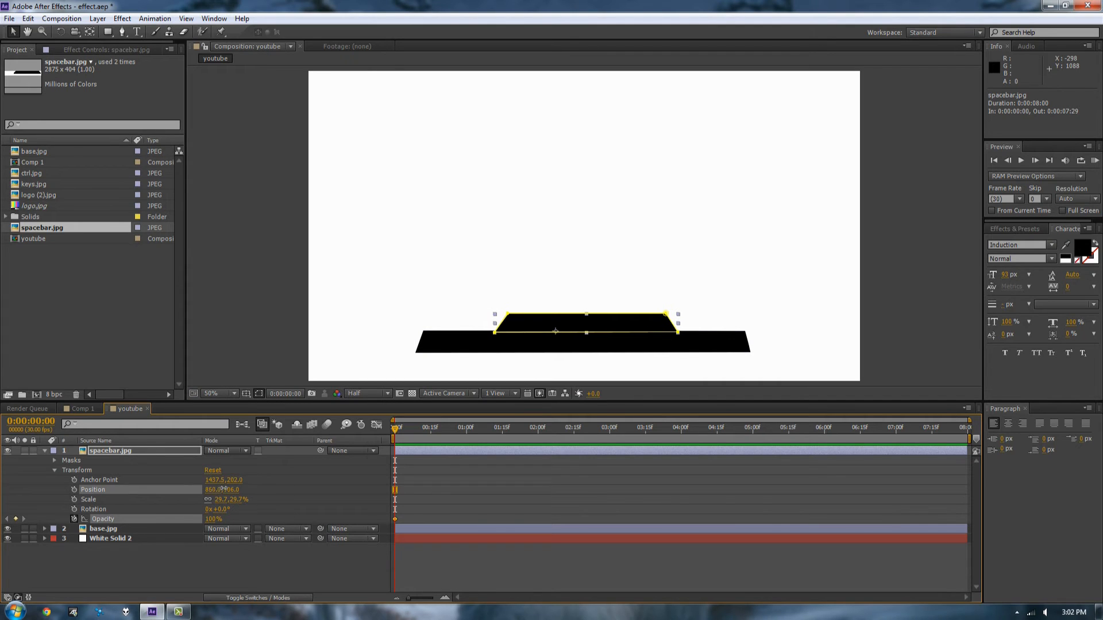
{"action": "left_click_drag", "start_coordinate": [222, 490], "coordinate": [212, 489]}
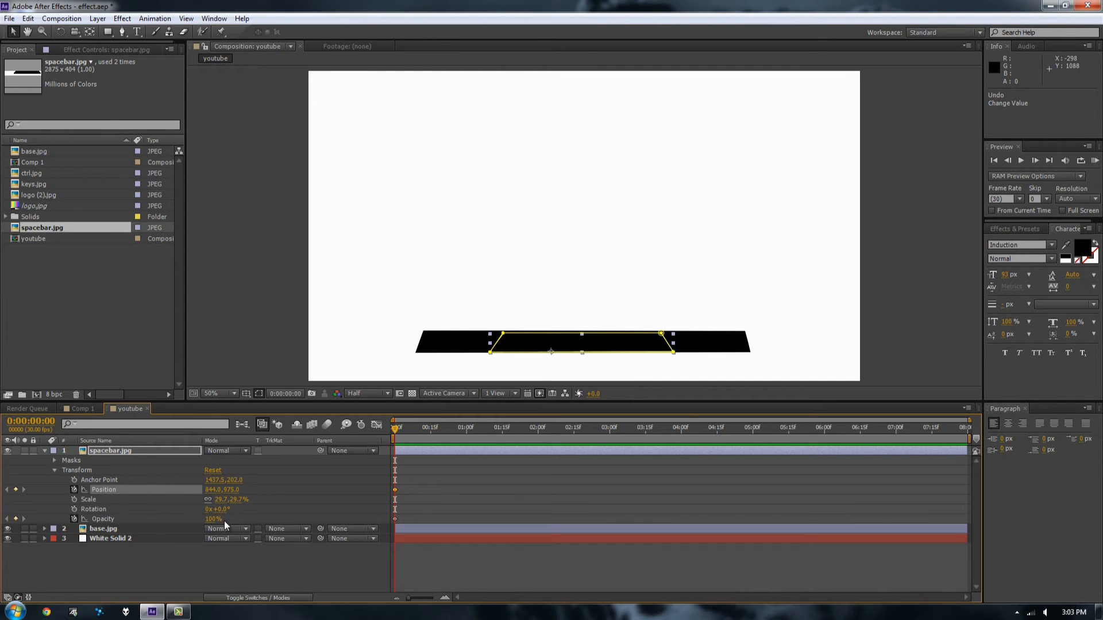
{"action": "type", "text": "0"}
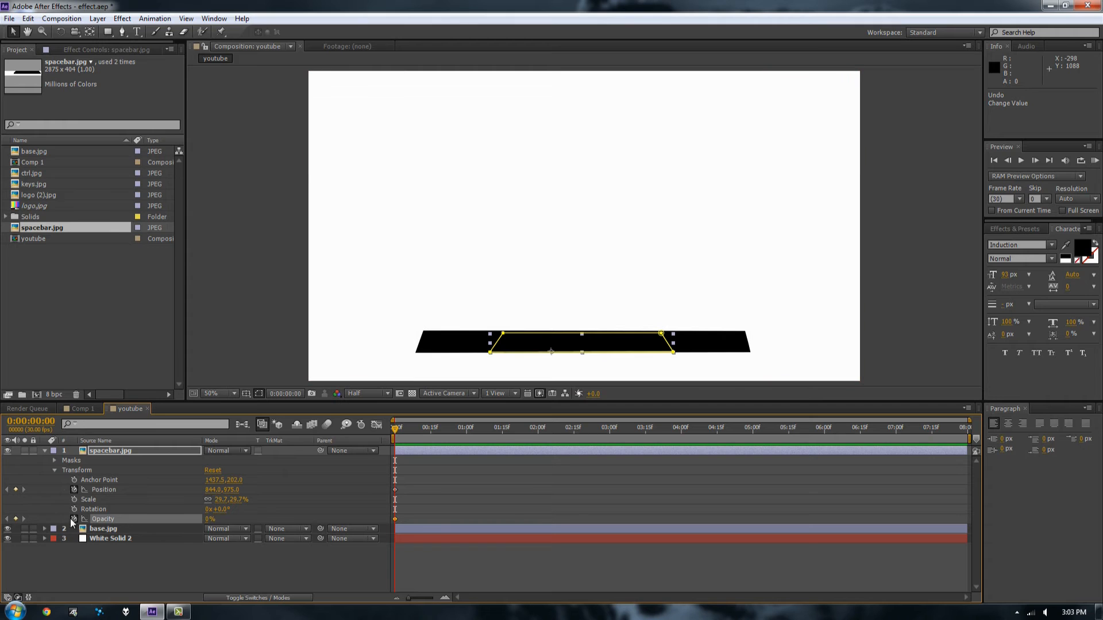
{"action": "mouse_move", "coordinate": [483, 500]}
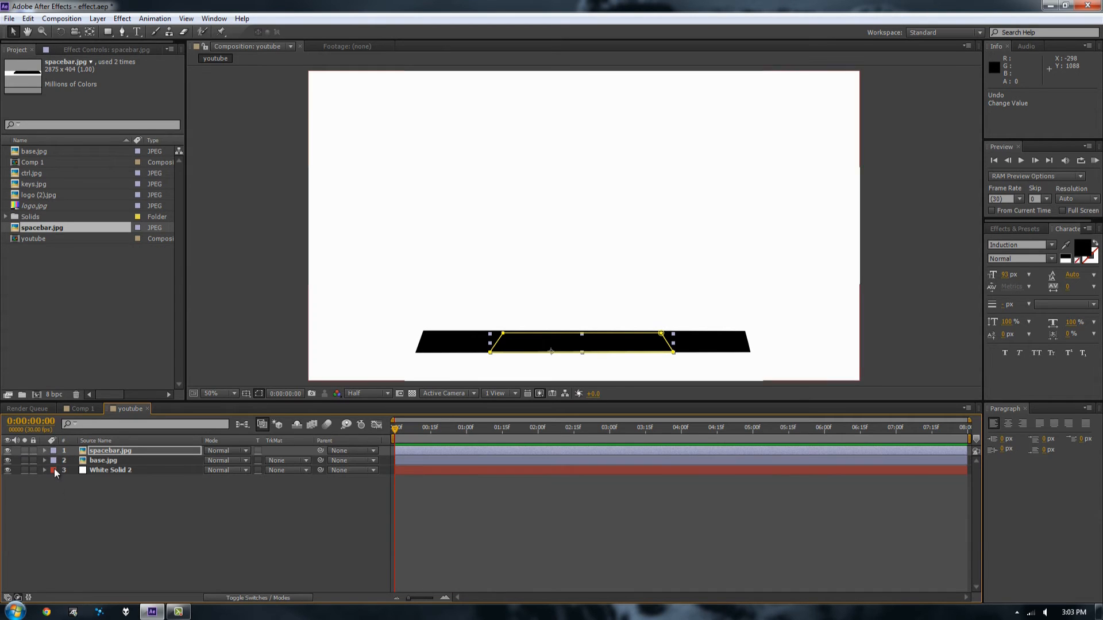
Easy Ease the base's position keyframes and move the time indicator to about one second
{"action": "left_click", "coordinate": [44, 461]}
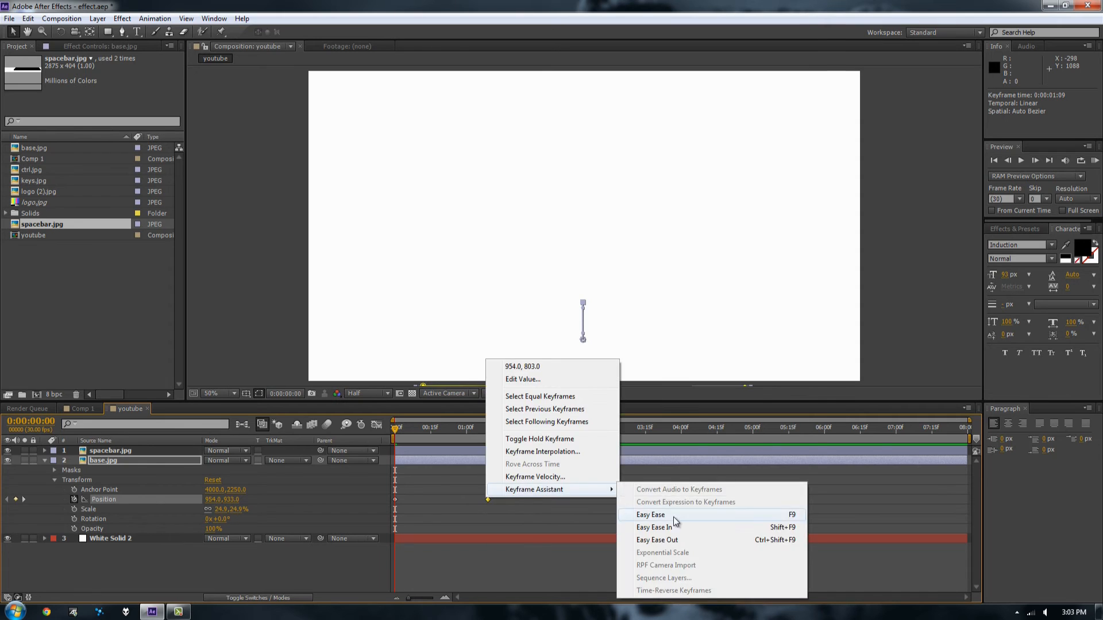
{"action": "left_click", "coordinate": [649, 515]}
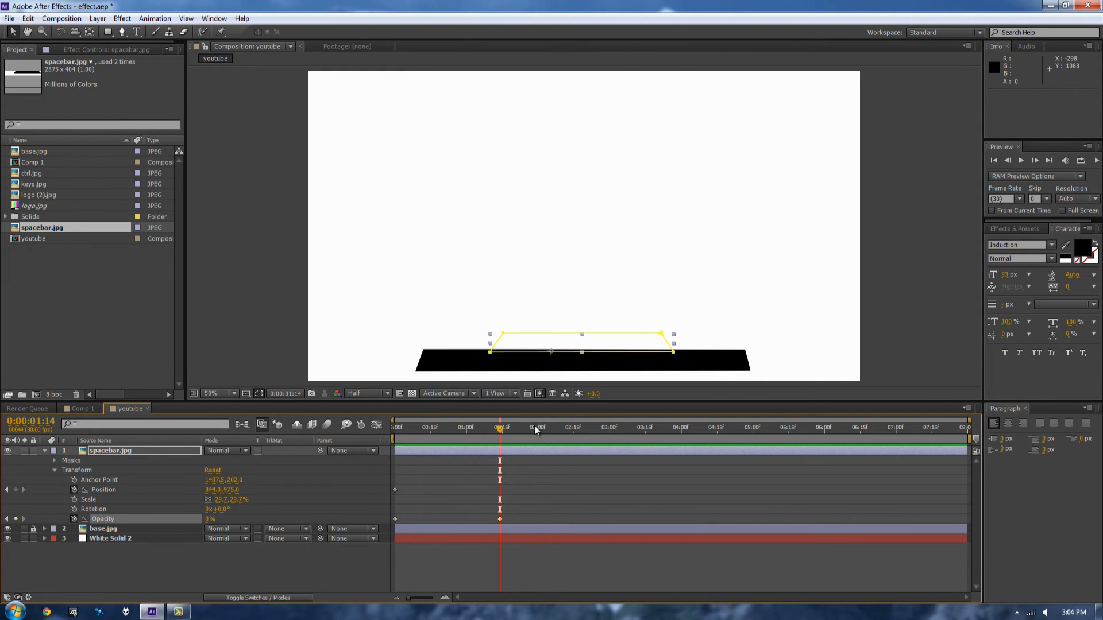
{"action": "left_click", "coordinate": [501, 428]}
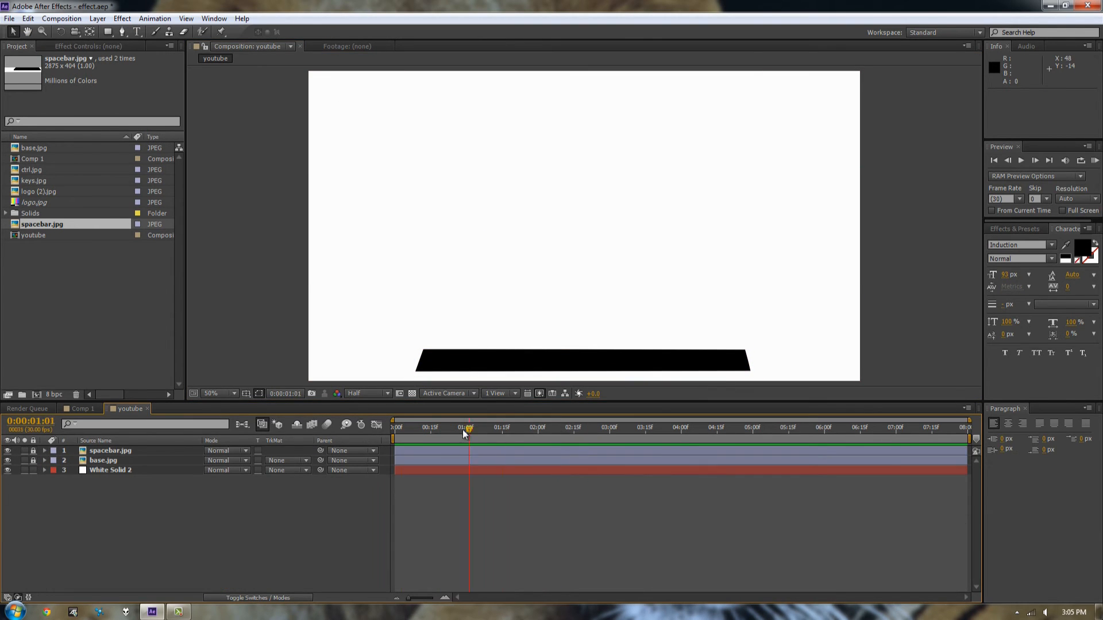
At about 2:08, add a text layer reading 'SpAcEbAr'
{"action": "left_click", "coordinate": [544, 427]}
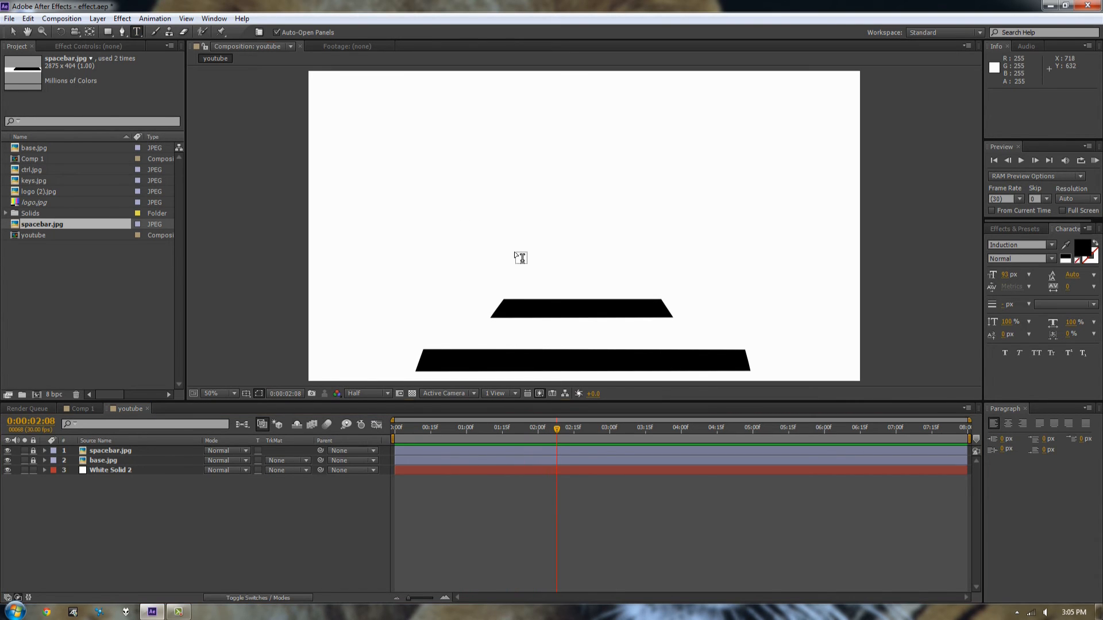
{"action": "type", "text": "SPACEBA"}
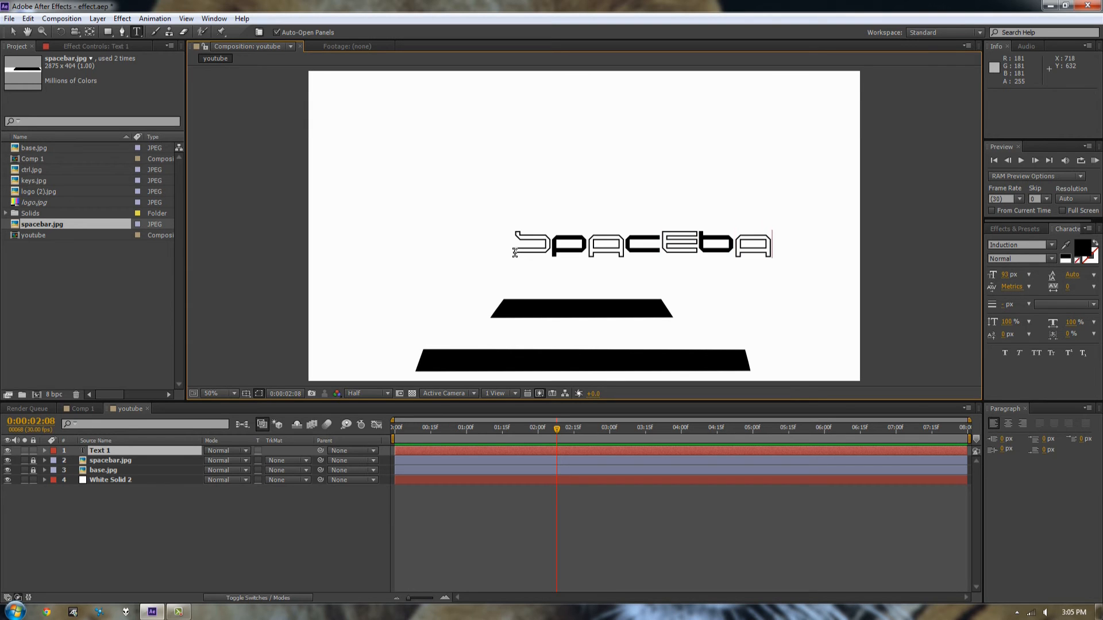
{"action": "type", "text": "r"}
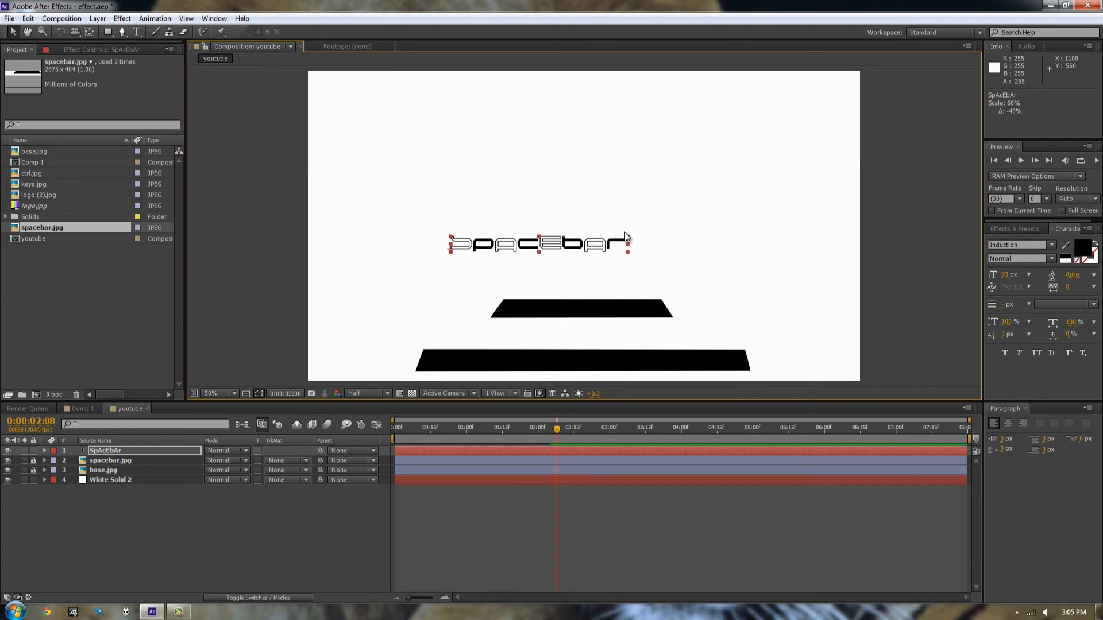
Scale the text to about 60% and place it between the spacebar and base bar
{"action": "left_click_drag", "start_coordinate": [537, 243], "coordinate": [587, 334]}
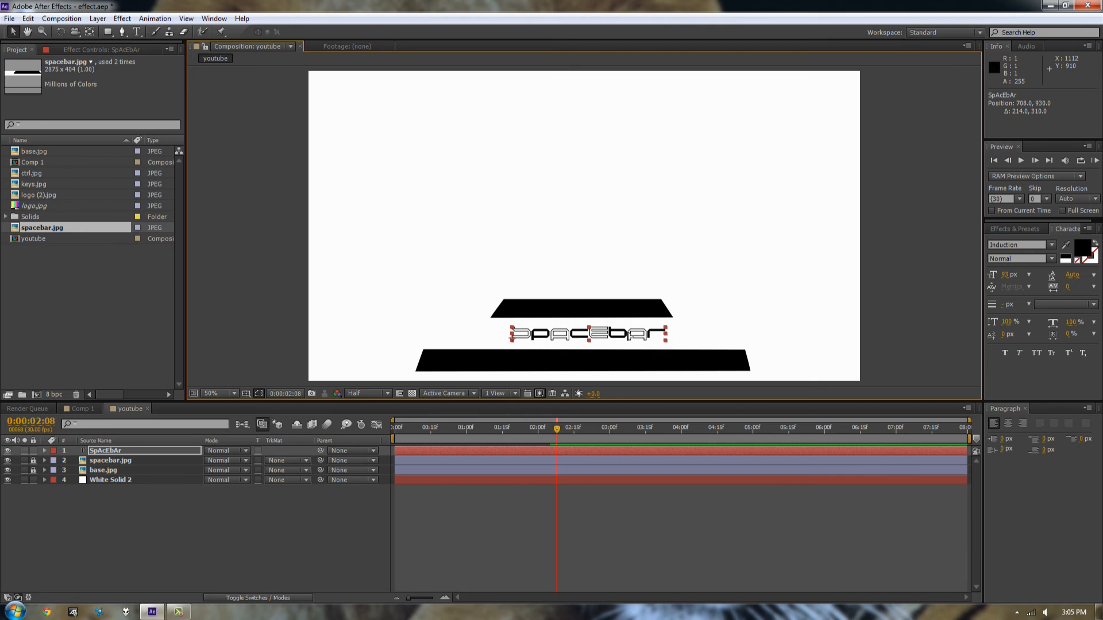
{"action": "left_click_drag", "start_coordinate": [587, 333], "coordinate": [578, 328]}
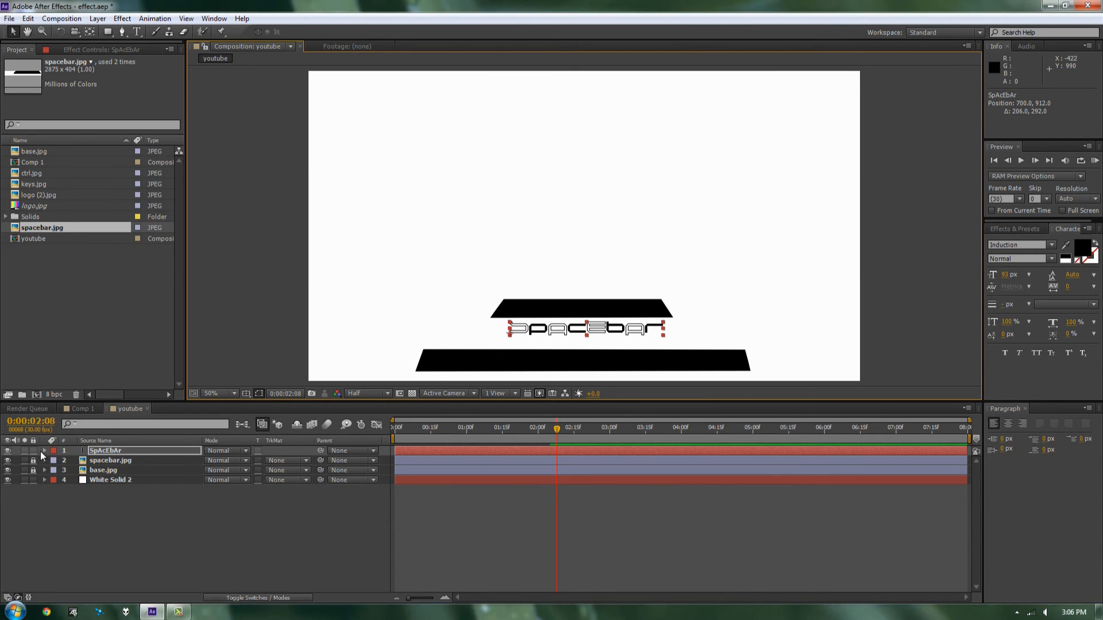
Keyframe the text's Position rising from below the base into place, with Easy Ease applied
{"action": "left_click", "coordinate": [44, 450]}
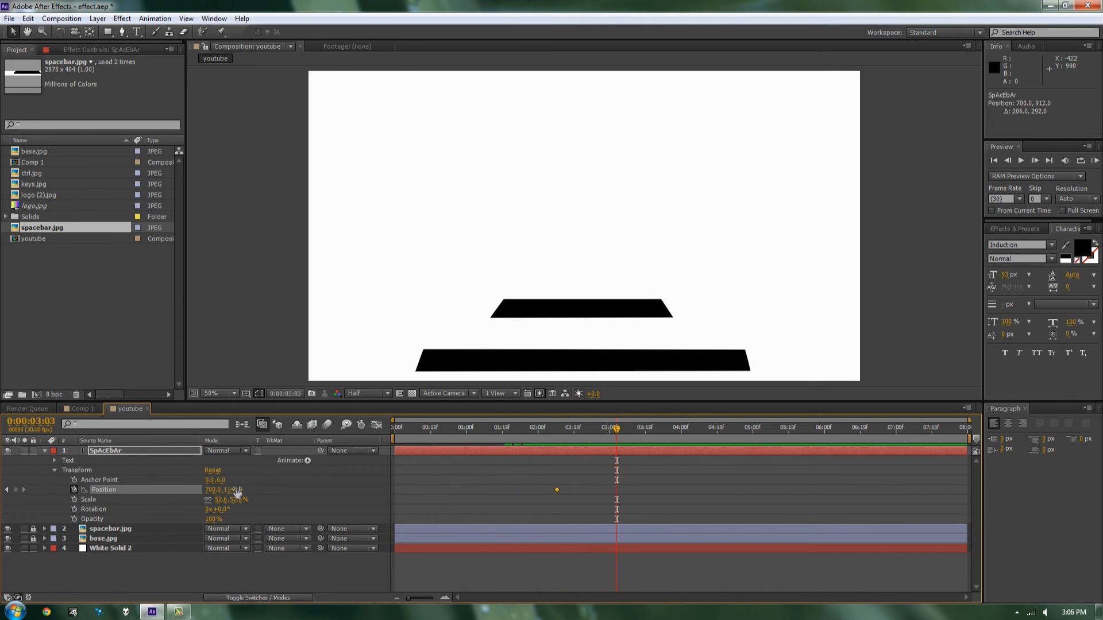
{"action": "left_click_drag", "start_coordinate": [232, 489], "coordinate": [218, 489]}
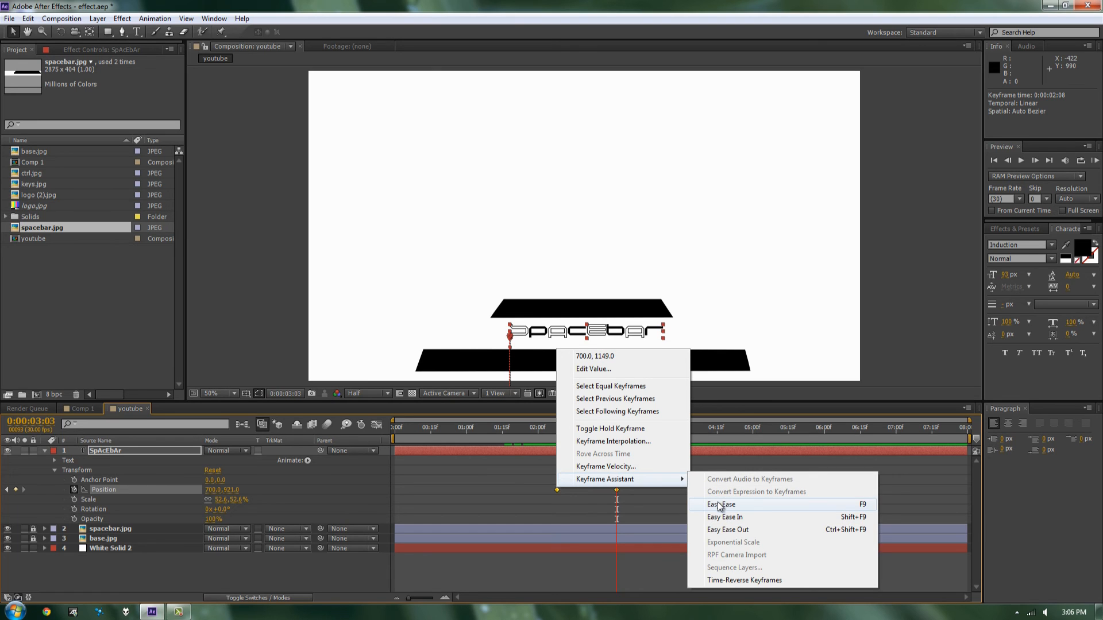
{"action": "left_click", "coordinate": [719, 504]}
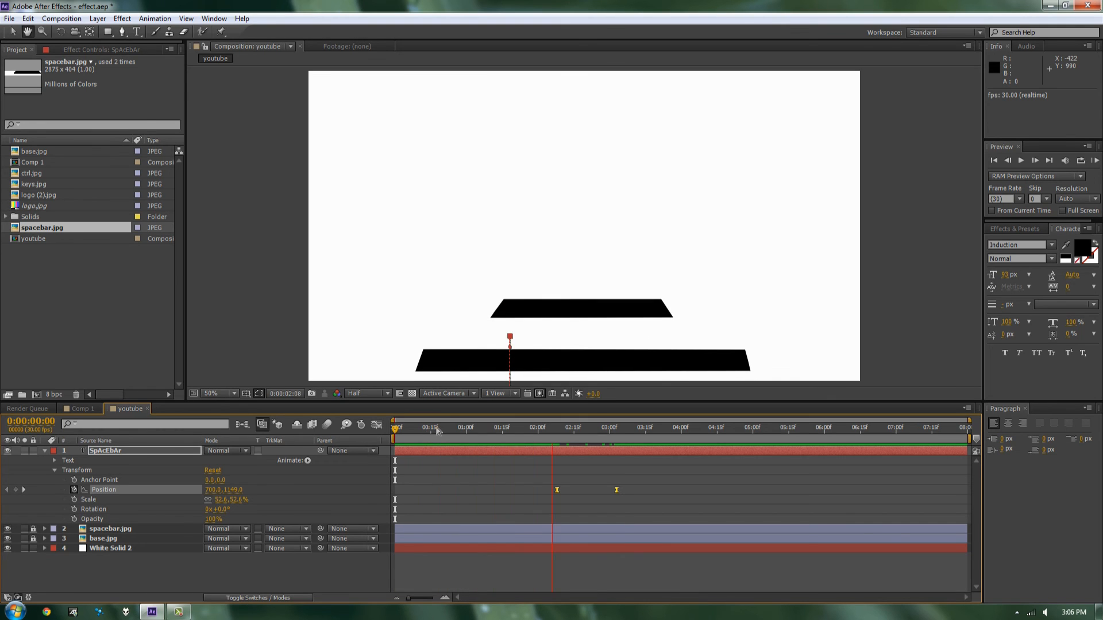
{"action": "left_click", "coordinate": [642, 427]}
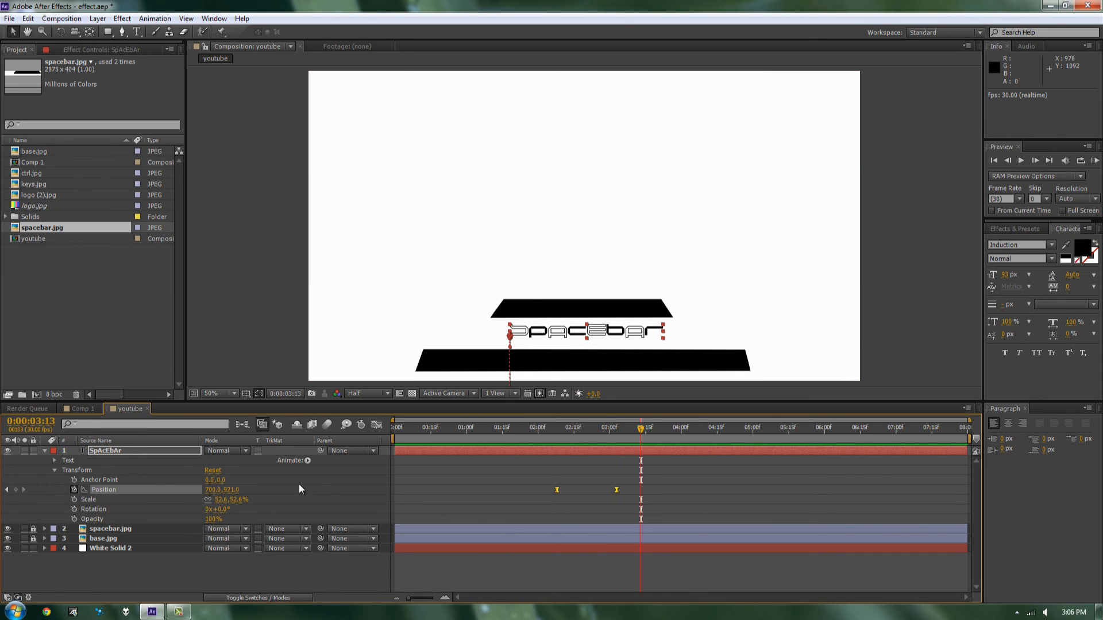
{"action": "left_click", "coordinate": [43, 451]}
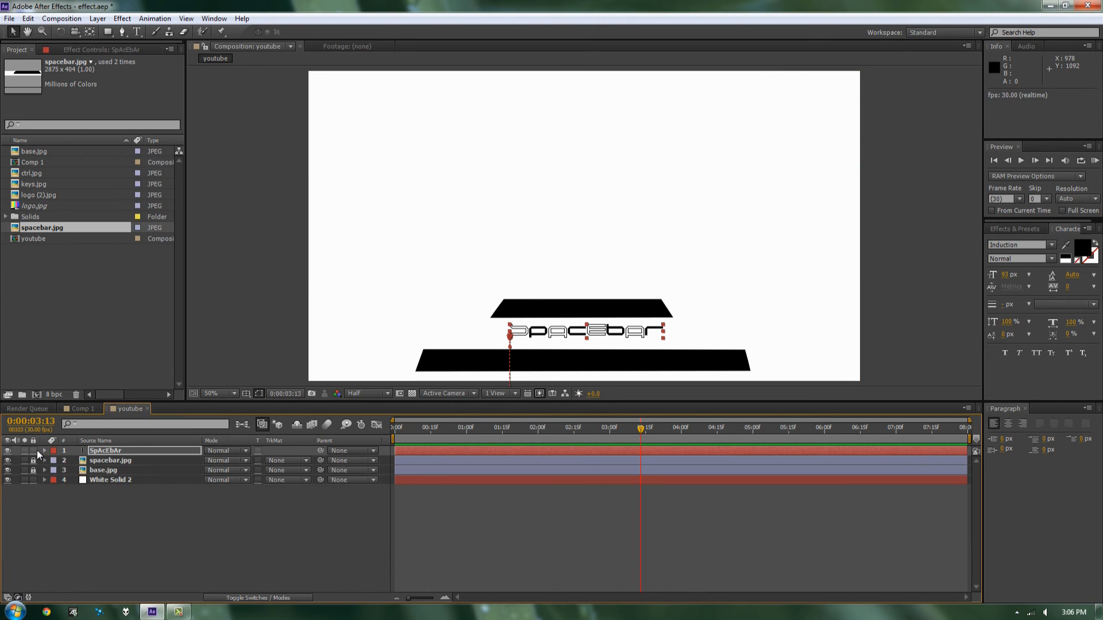
Collapse the text layer and bring up the Composition menu's render options for the youtube scene
{"action": "left_click", "coordinate": [524, 427]}
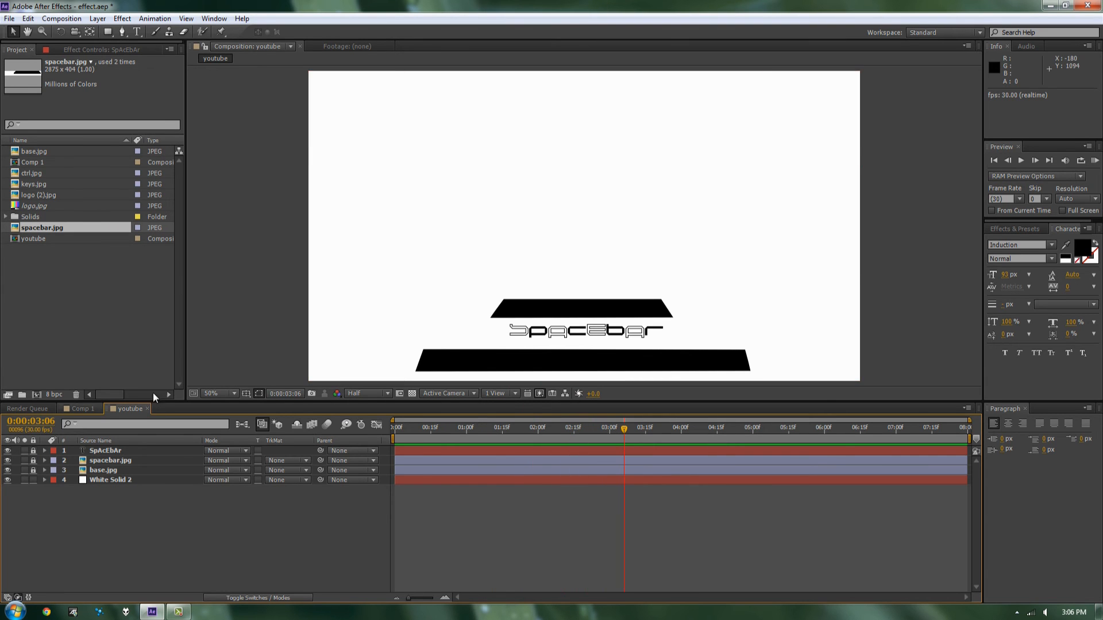
{"action": "double_click", "coordinate": [42, 228]}
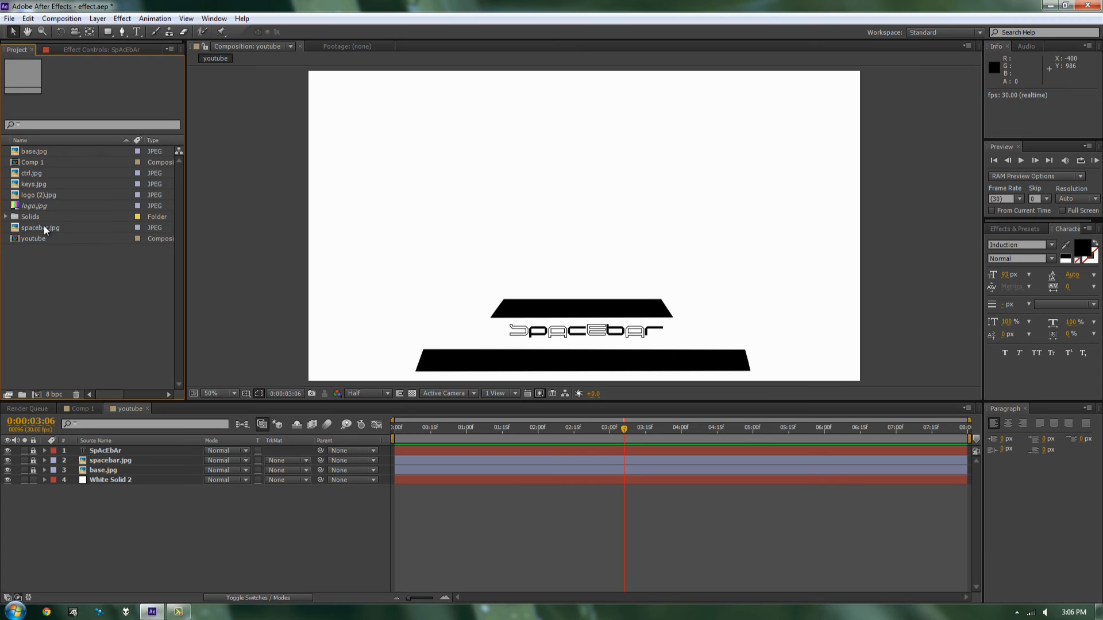
{"action": "left_click", "coordinate": [32, 162]}
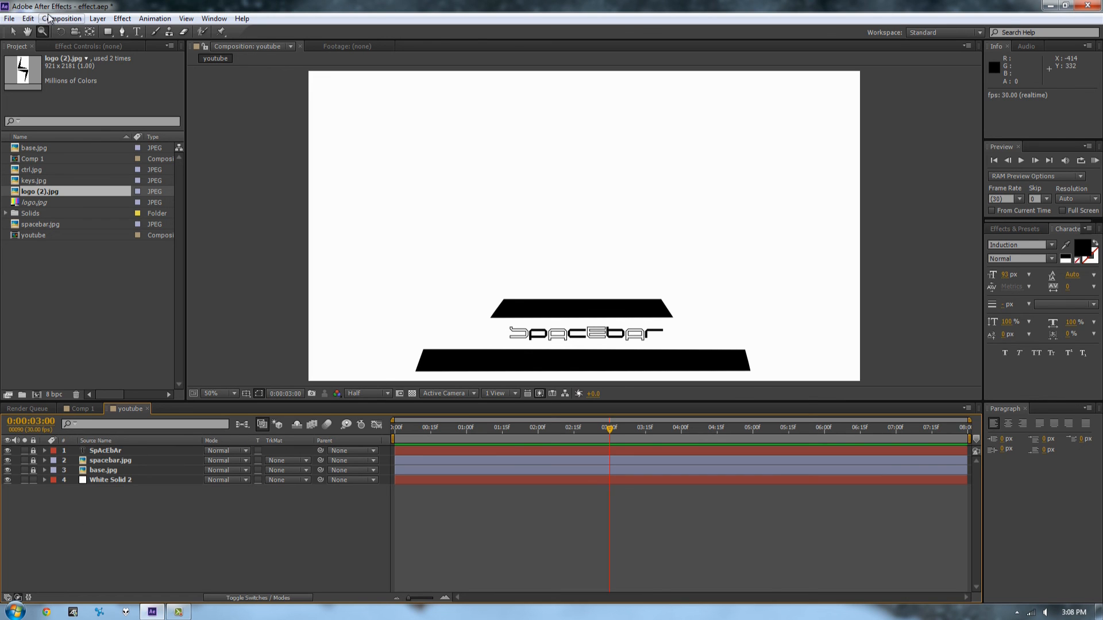
{"action": "left_click", "coordinate": [62, 19]}
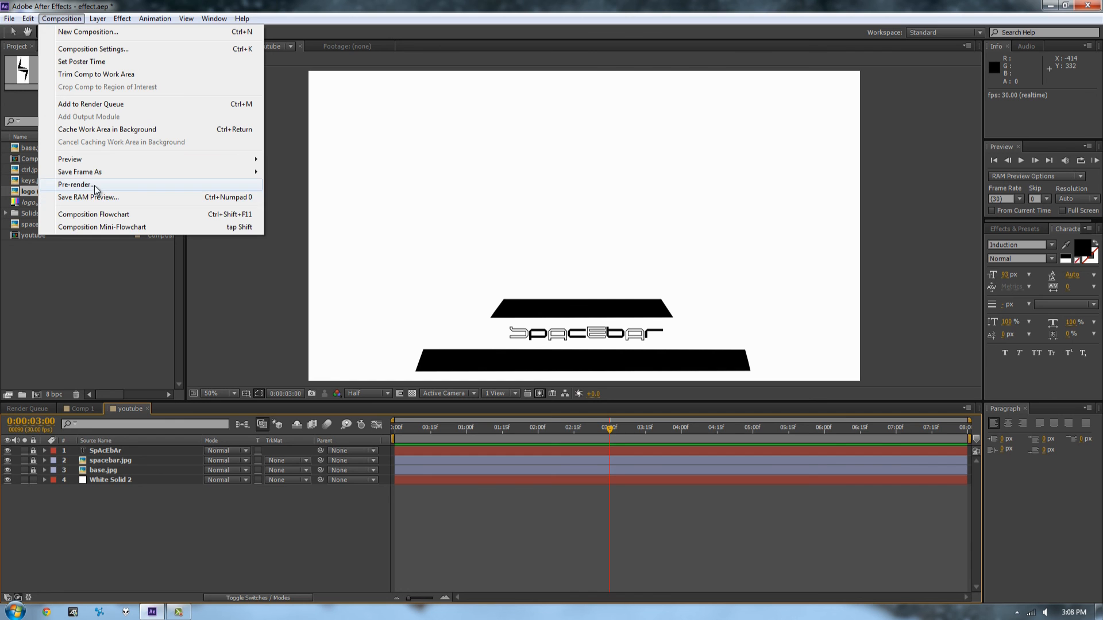